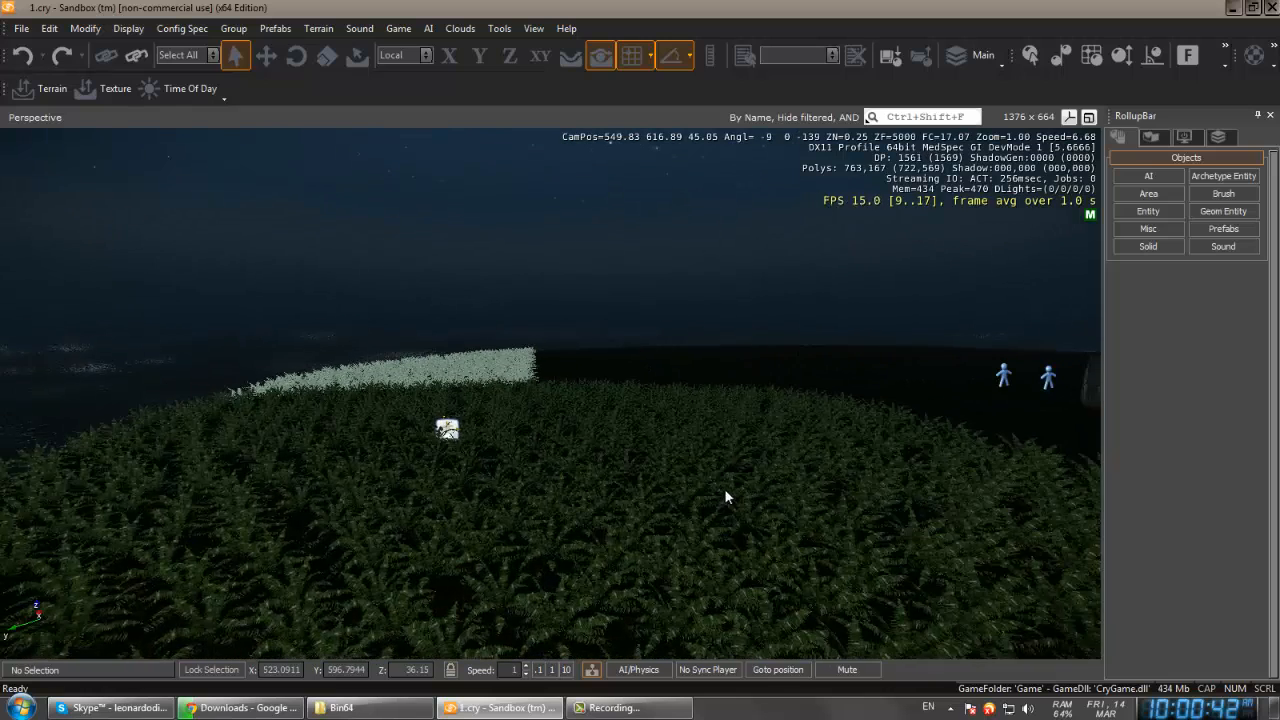
Open the Geom Entity asset browser from the RollupBar Objects tab
left_click(447, 428)
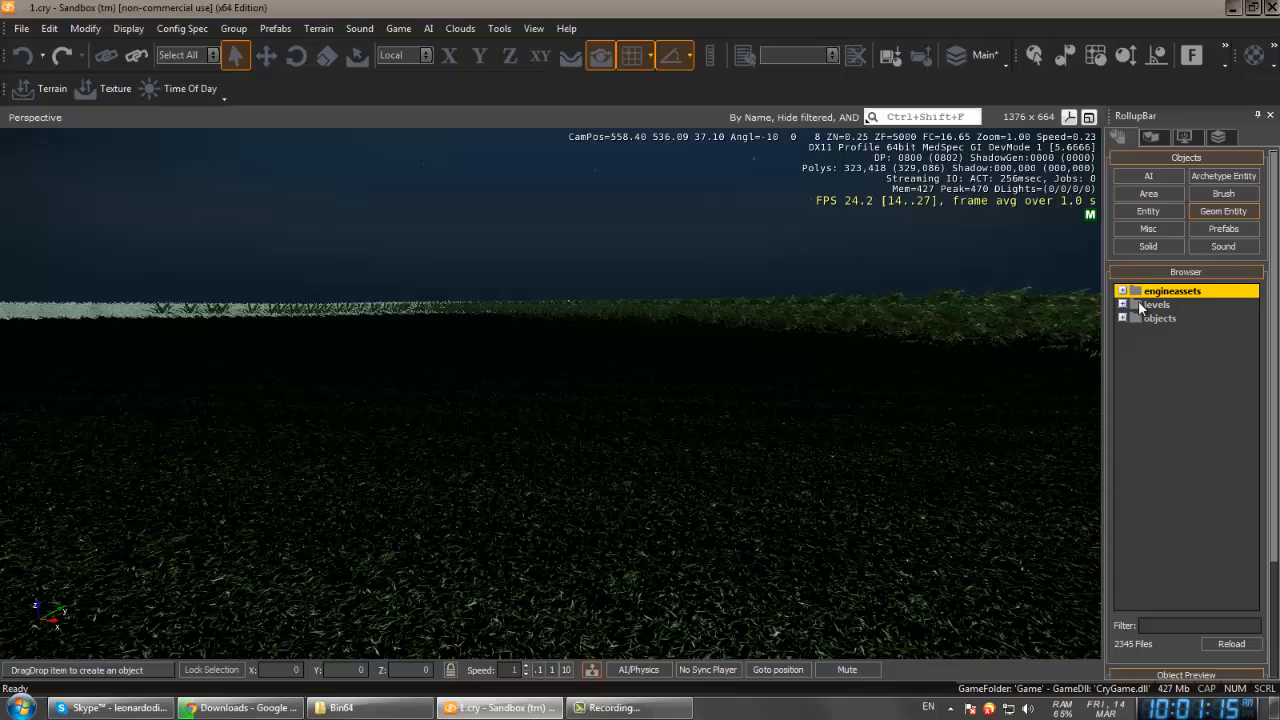
Place the mh60 Blackhawk model from objects > vehicles above the small house
left_click(1159, 318)
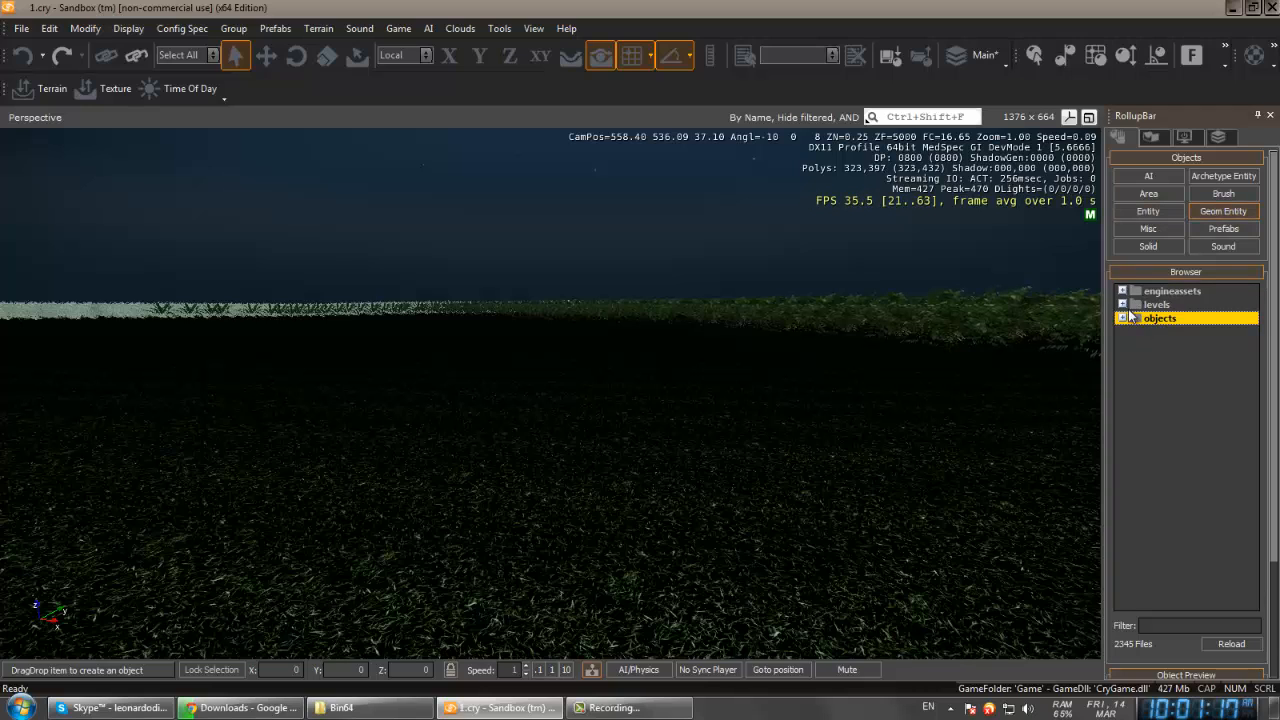
left_click(1123, 318)
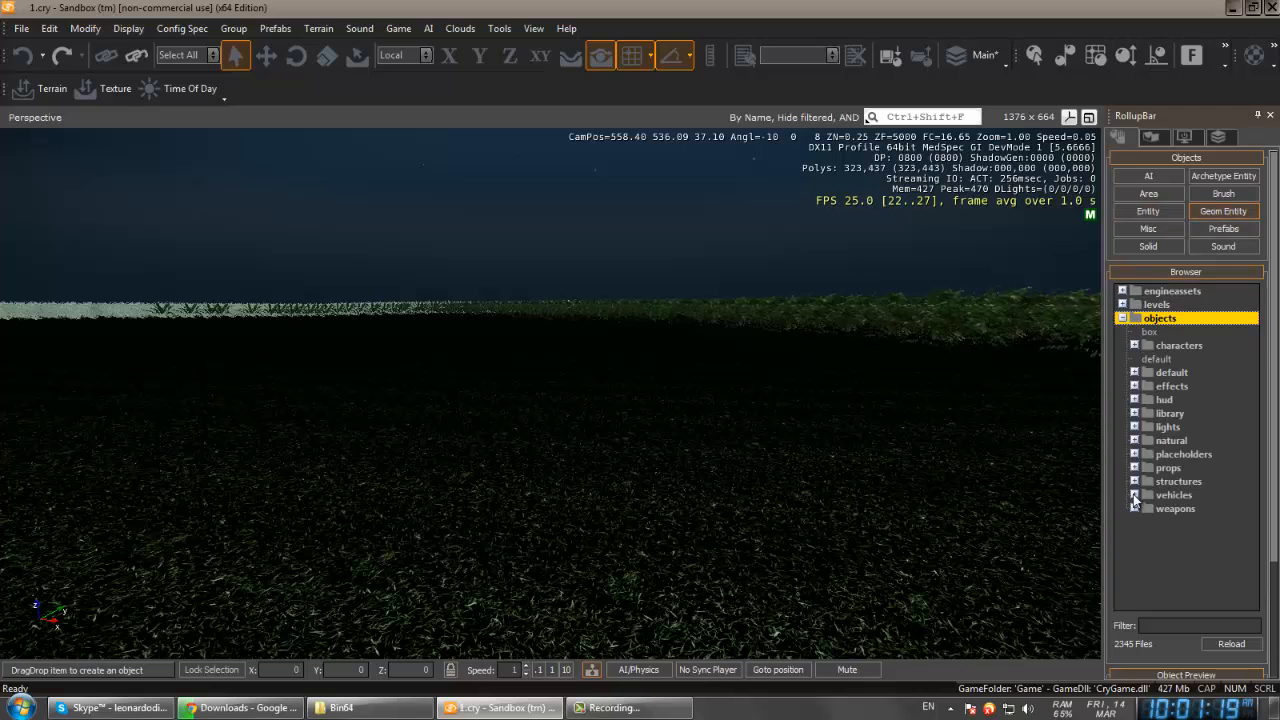
left_click(1136, 494)
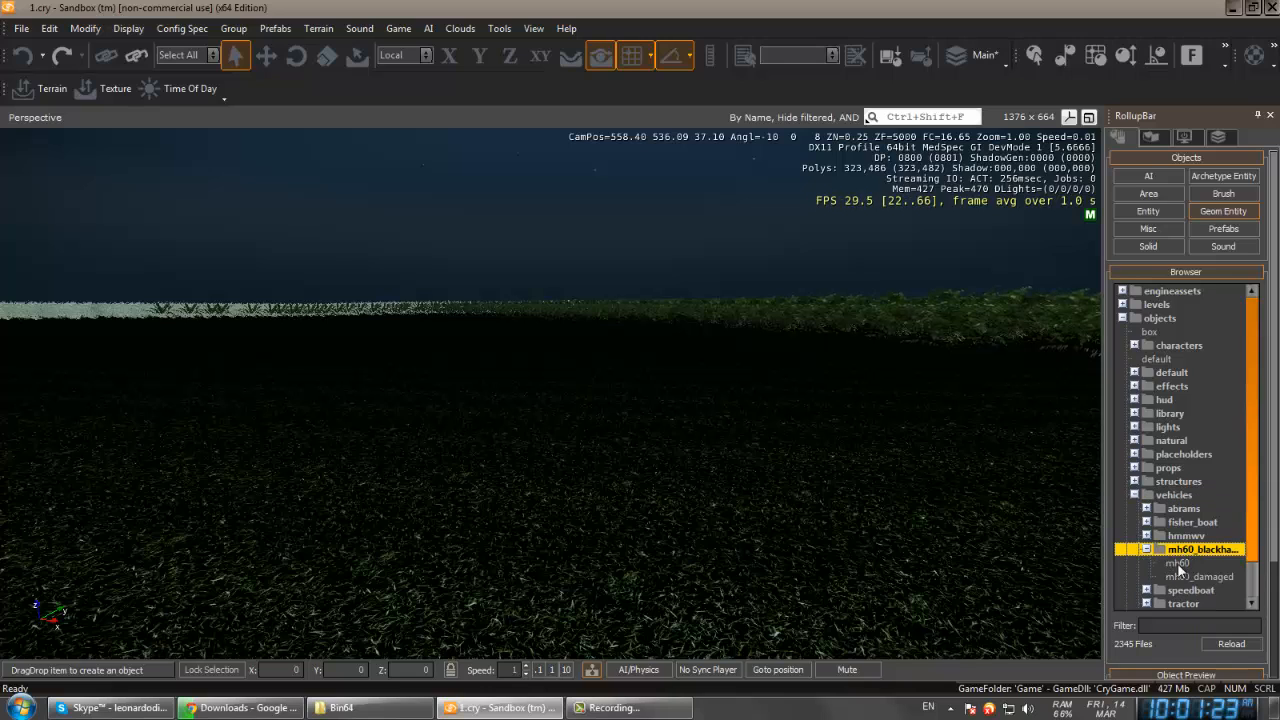
left_click(1178, 562)
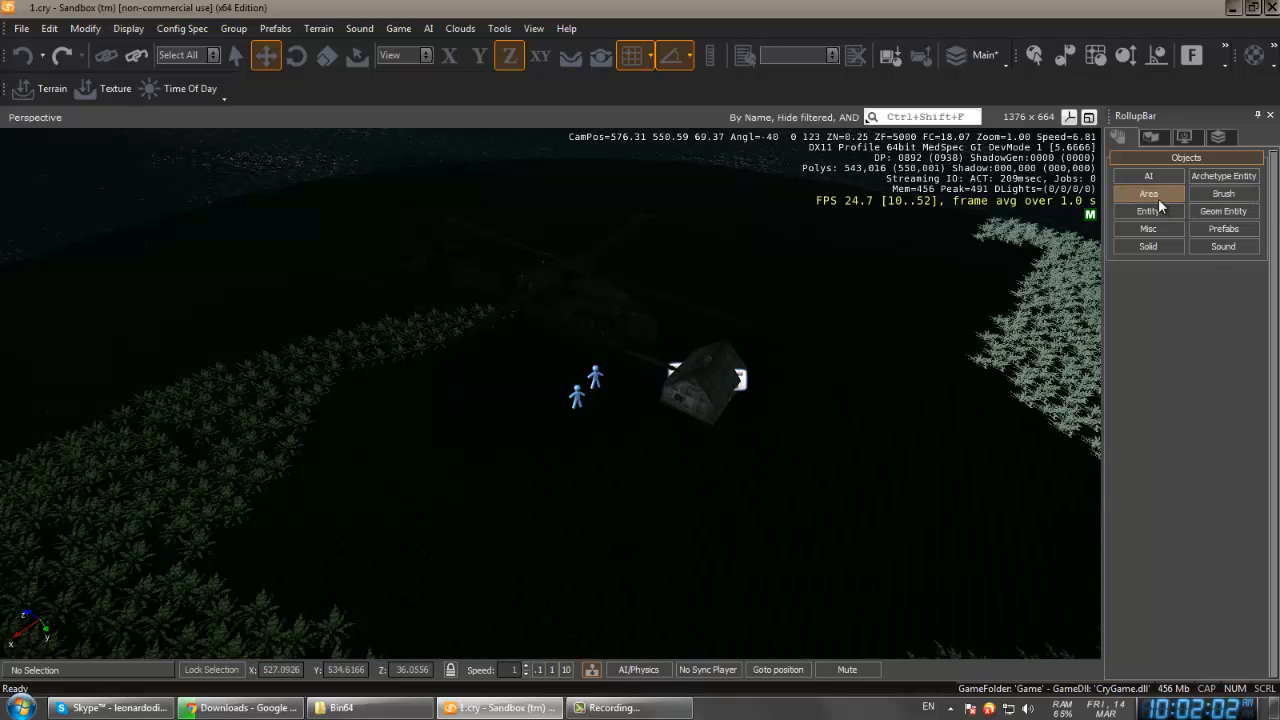
Add Camera_01 from Misc objects and move it along Y beside the helicopter
left_click(1148, 228)
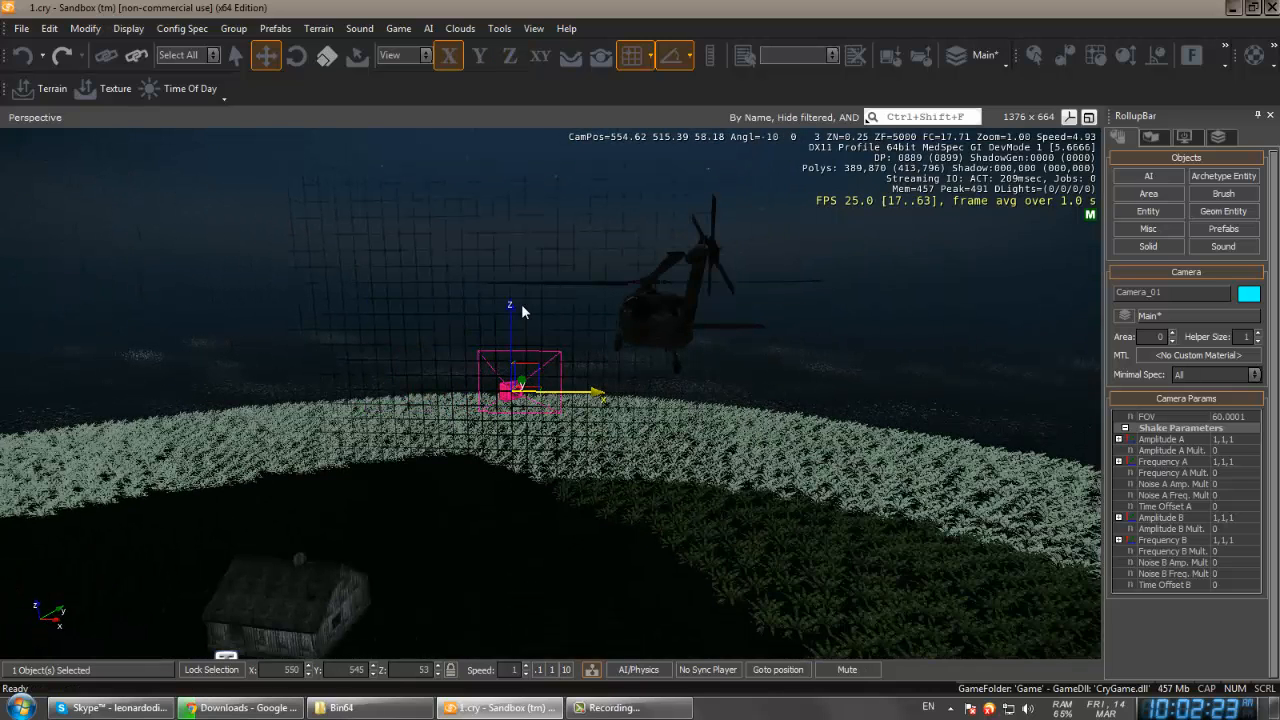
left_click(479, 55)
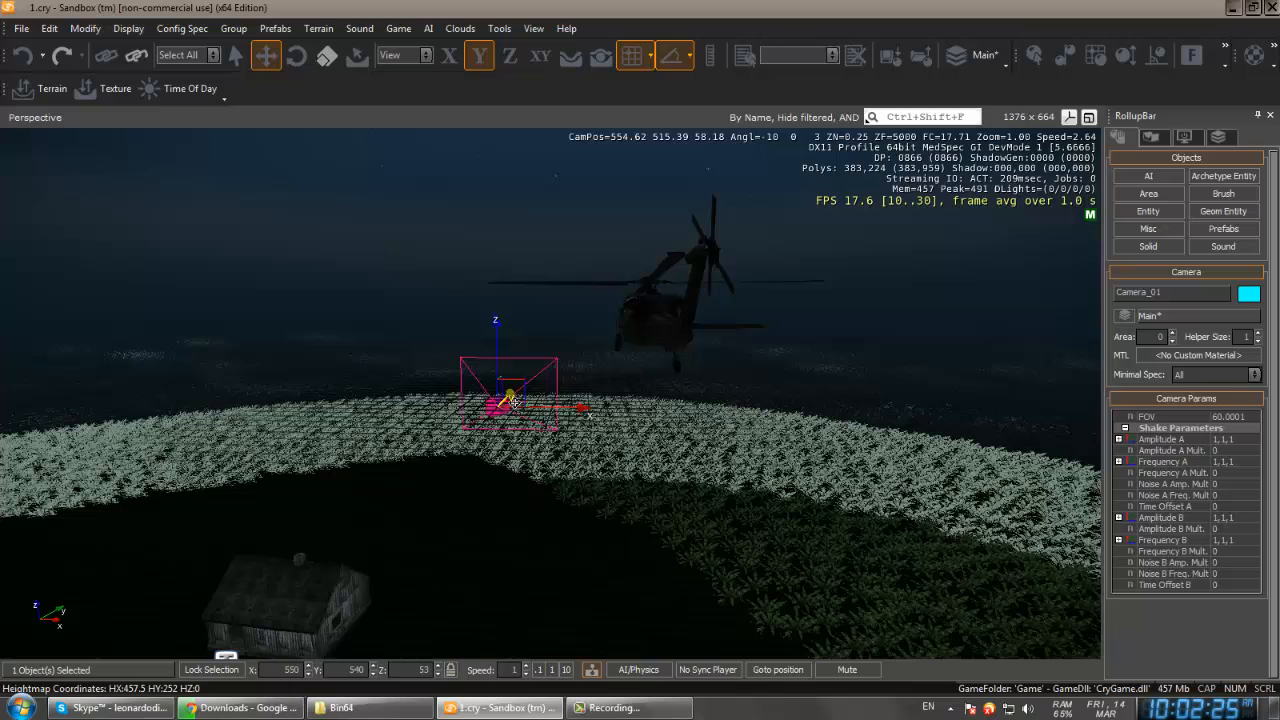
left_click(510, 55)
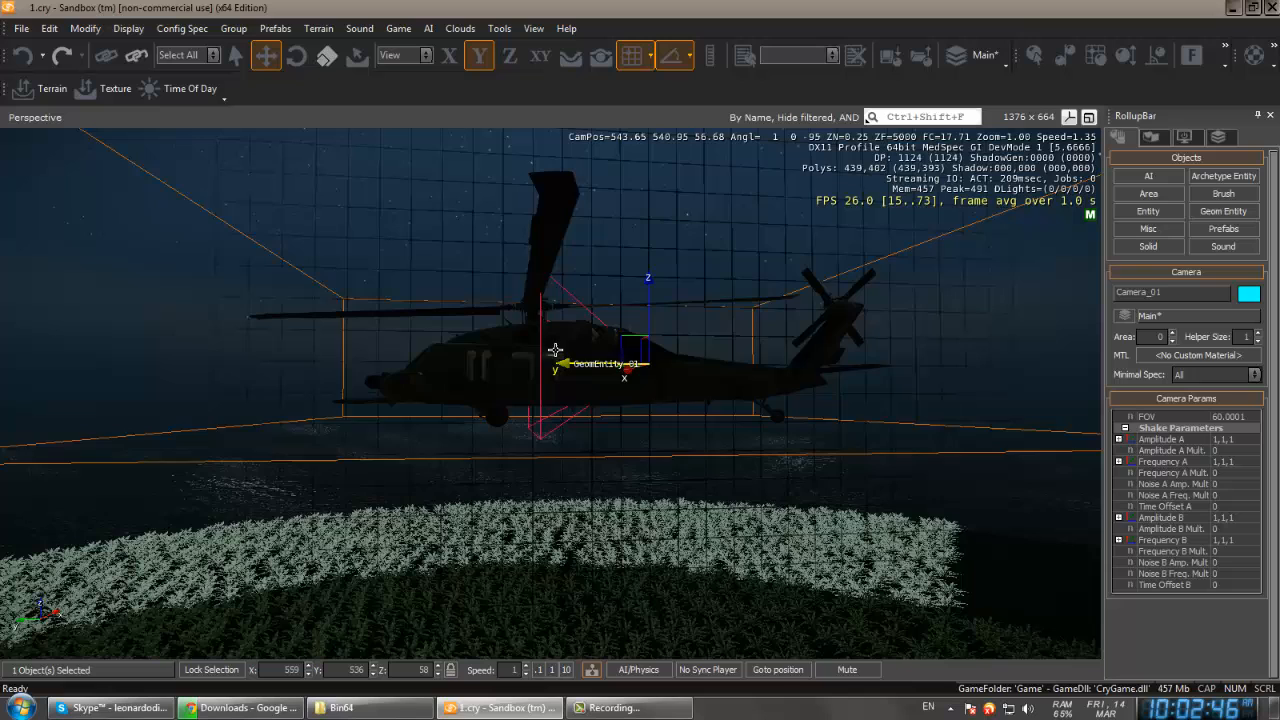
left_click(35, 117)
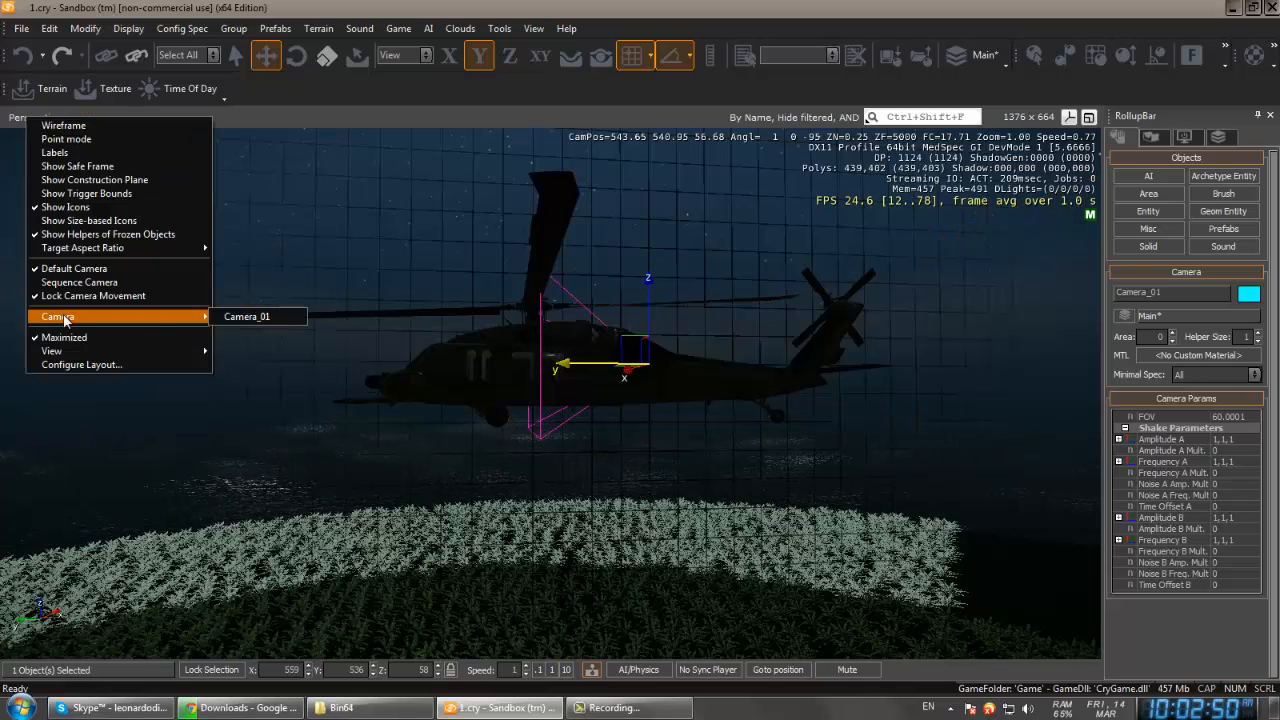
Check the view through Camera_01, then reposition Camera_01 among the cabin seats
left_click(246, 316)
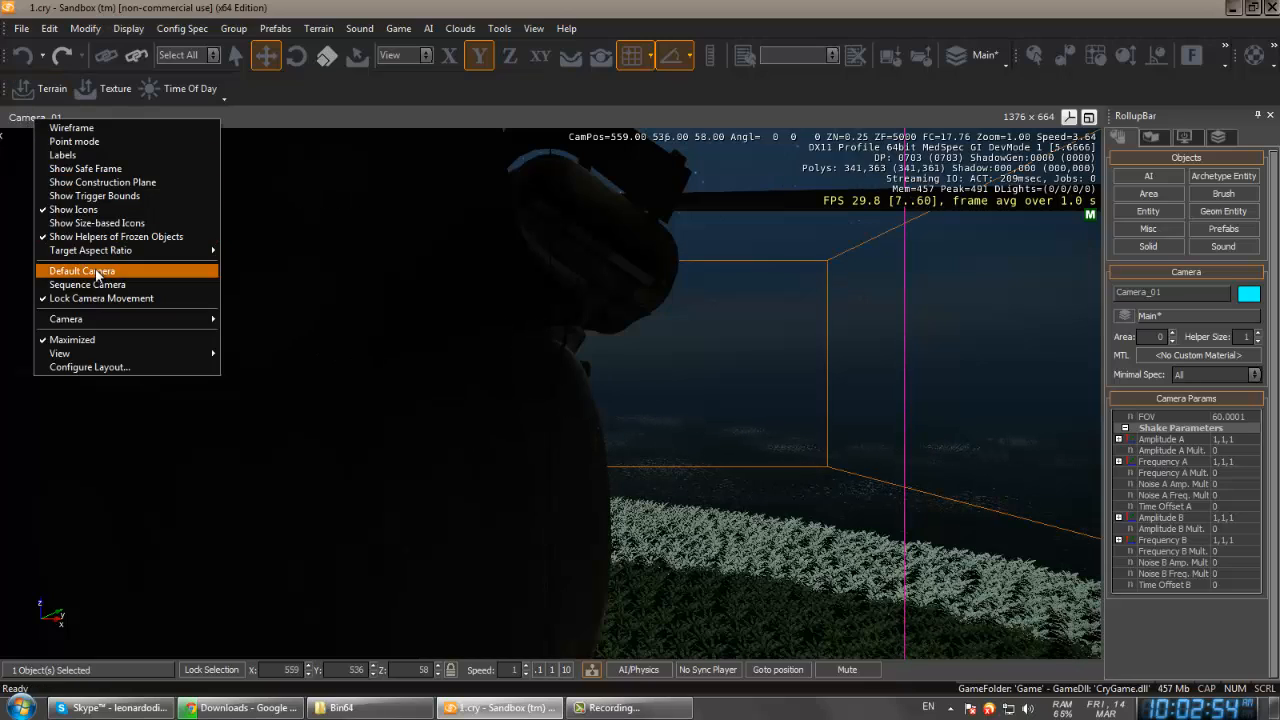
left_click(82, 270)
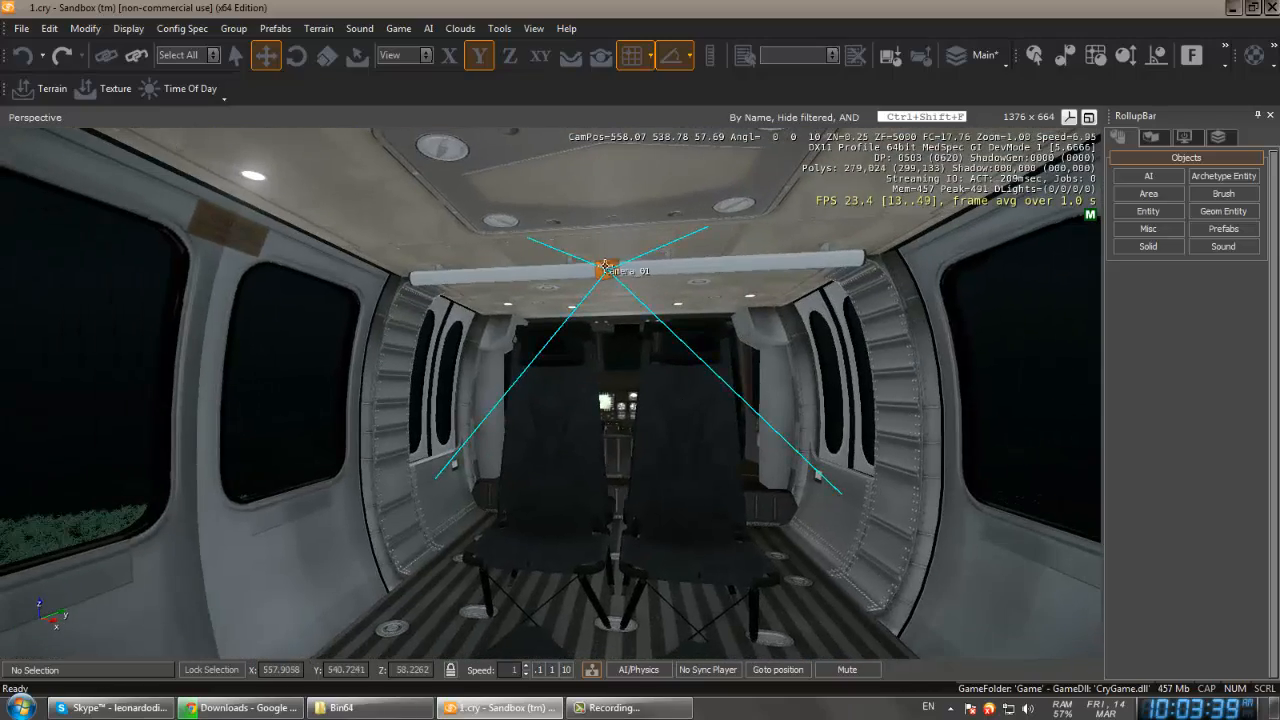
left_click(610, 270)
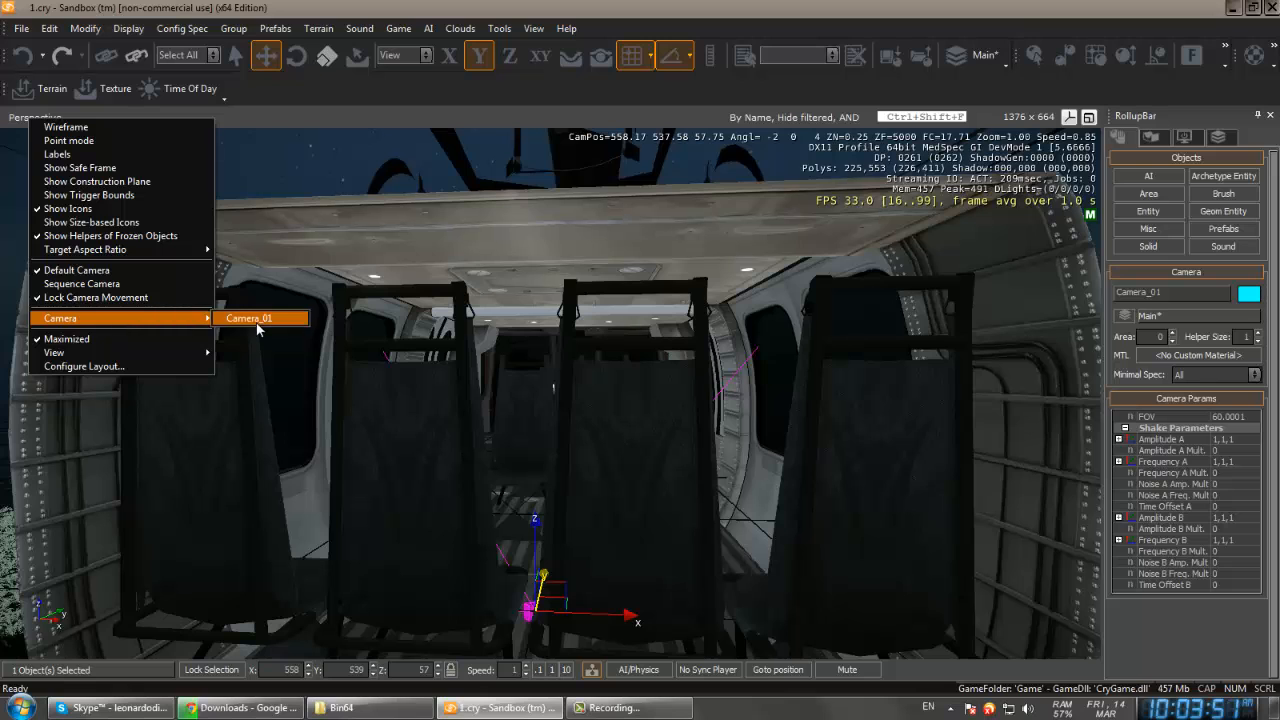
With camera movement locked, raise Camera_01 on Z toward the cabin ceiling
left_click(249, 318)
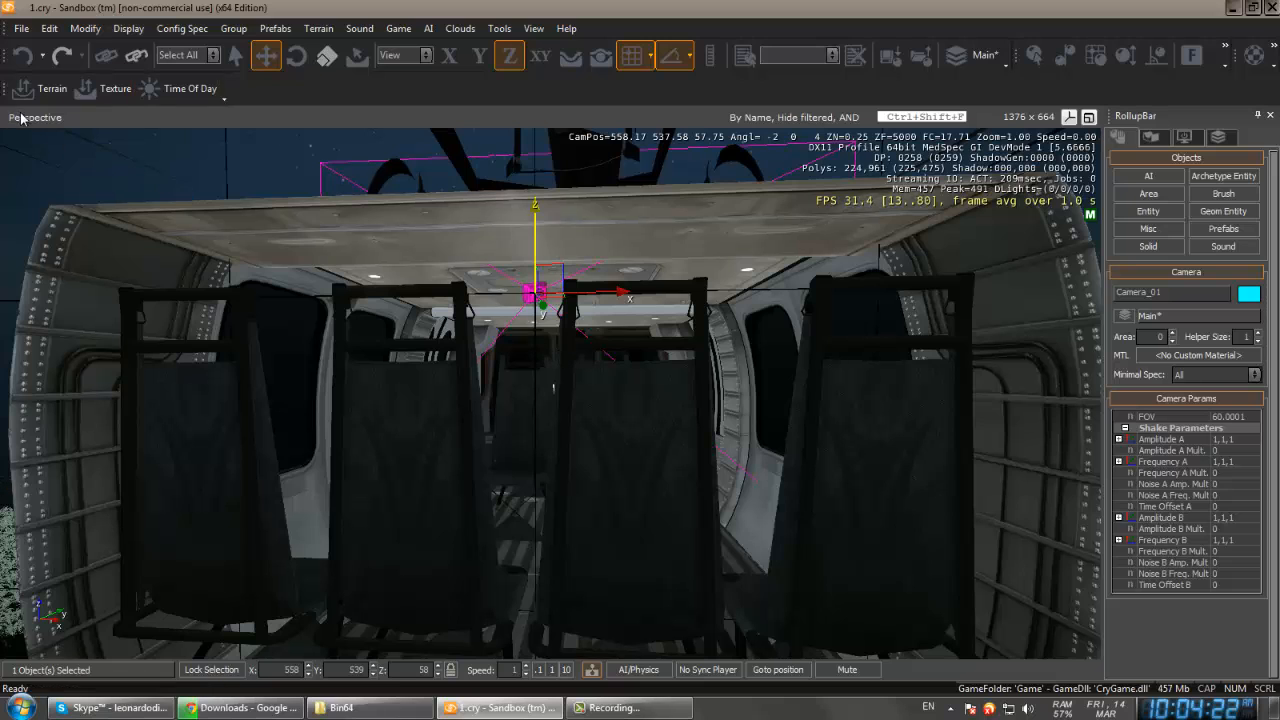
left_click(35, 117)
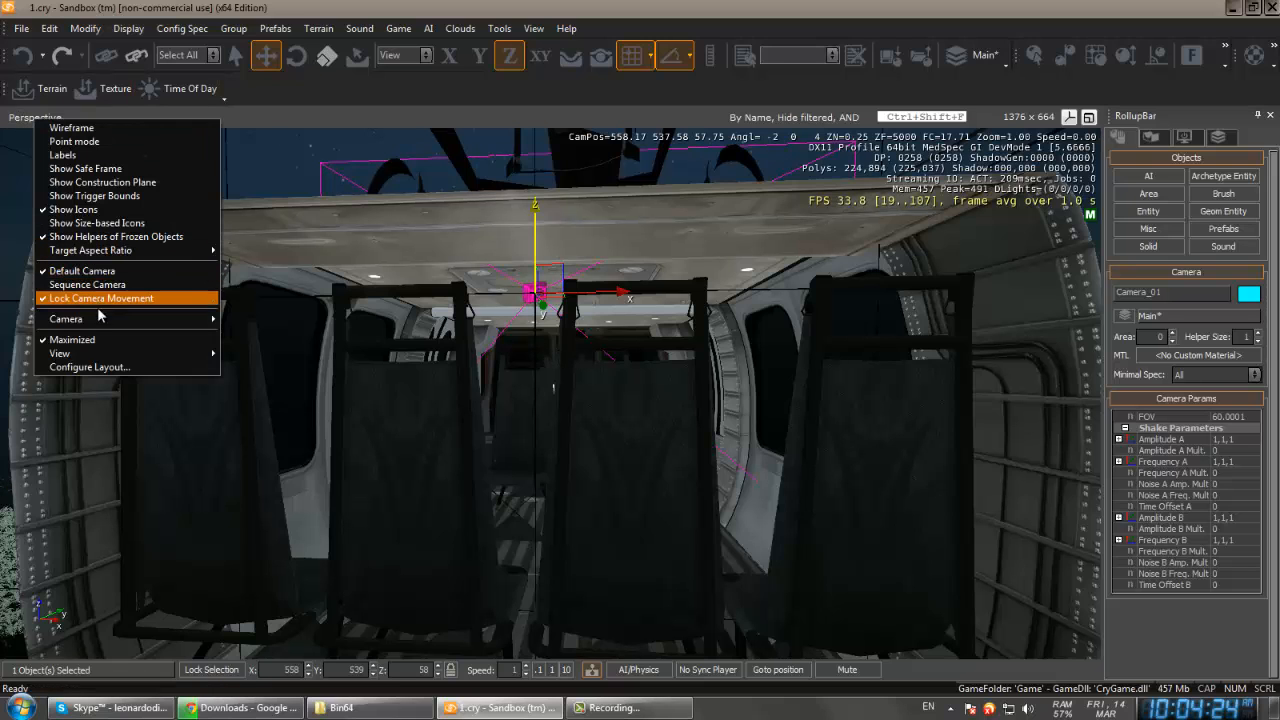
left_click(100, 298)
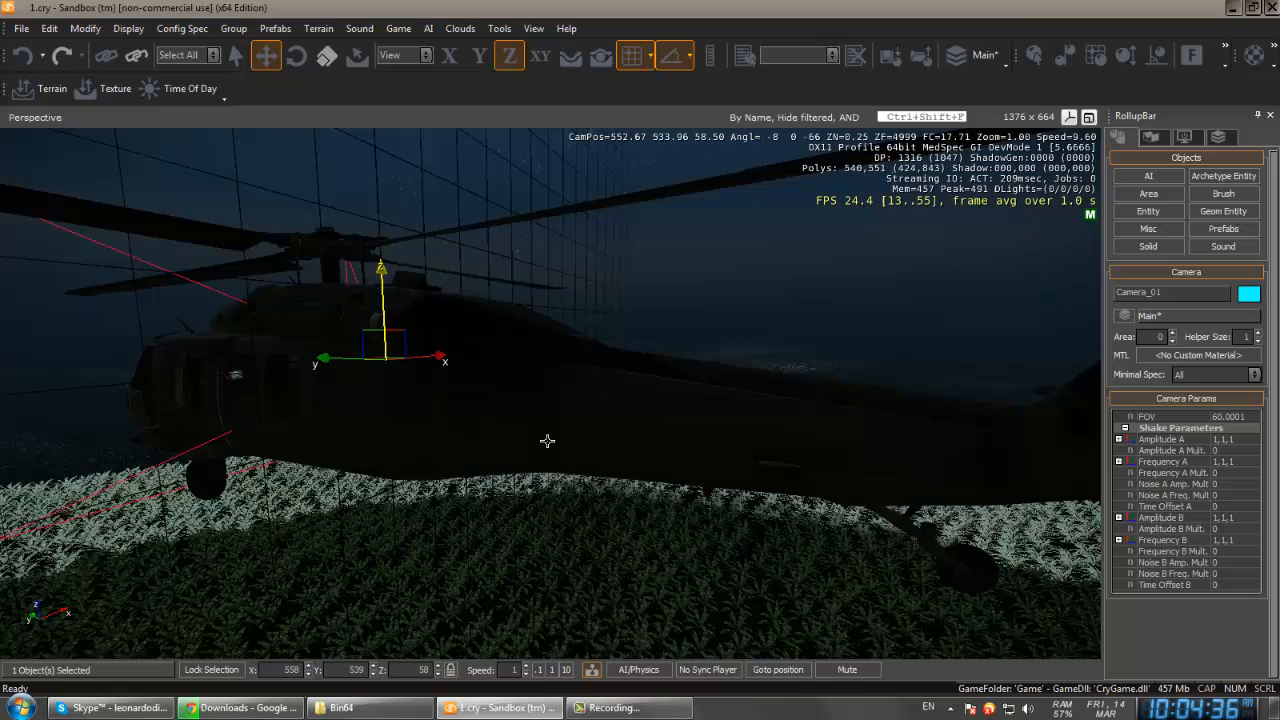
left_click(533, 28)
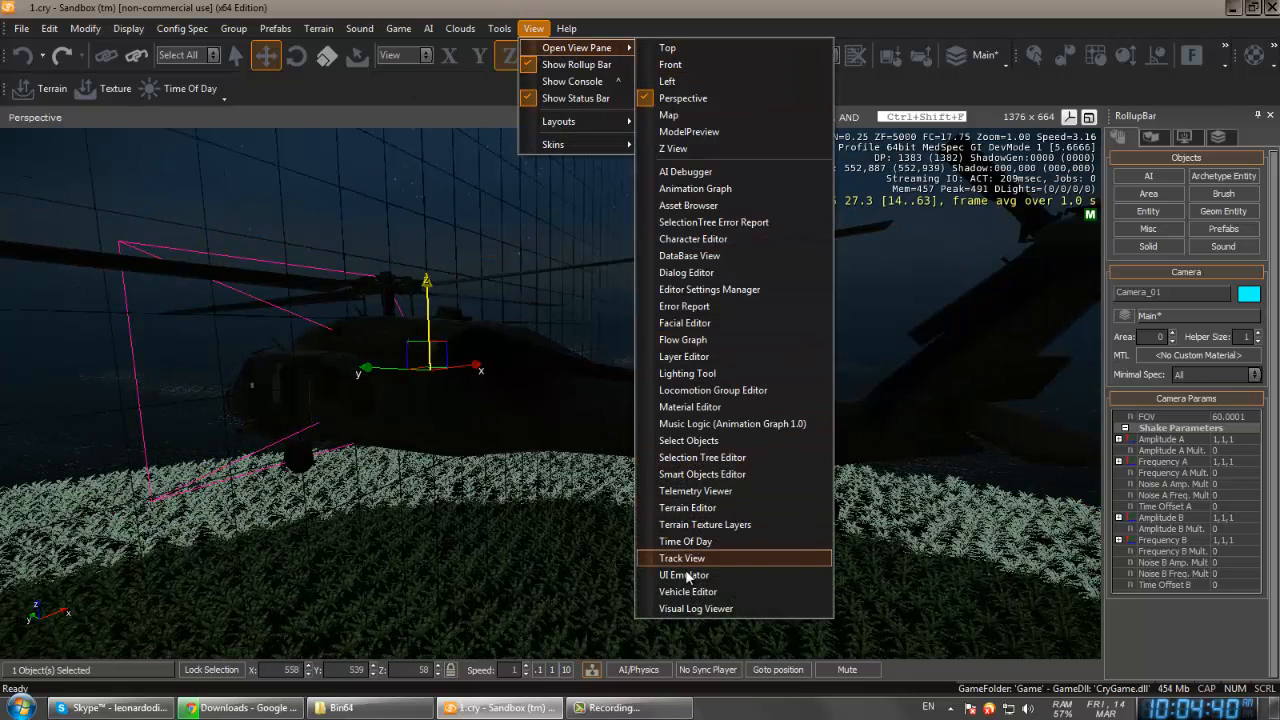
Open Track View and create a sequence named 'Helicopter Scene'
left_click(682, 558)
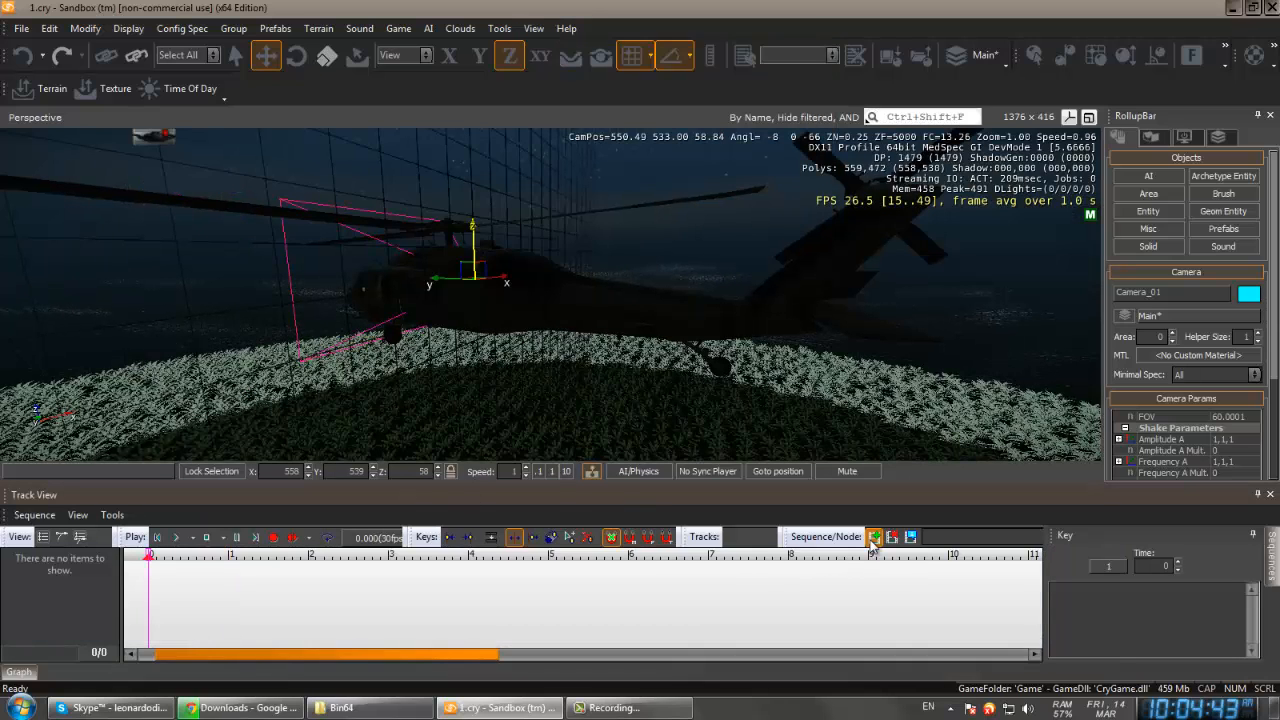
left_click(873, 537)
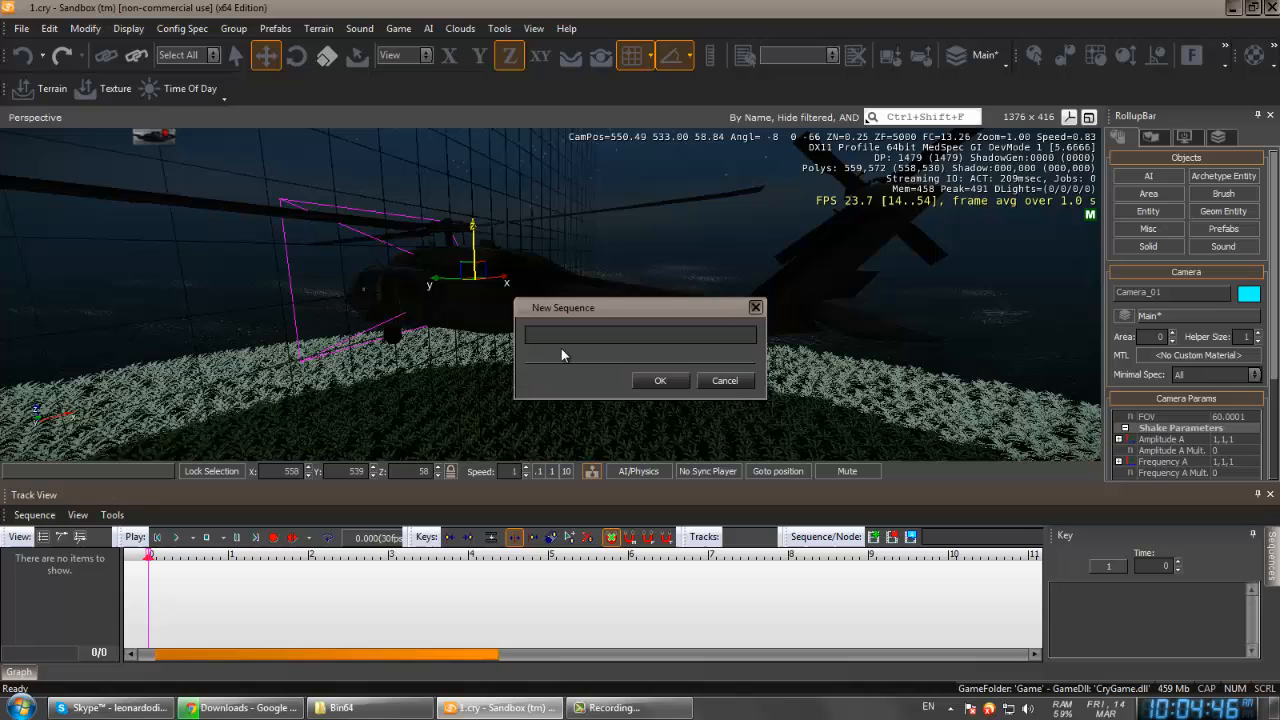
type("Helicopter Scene")
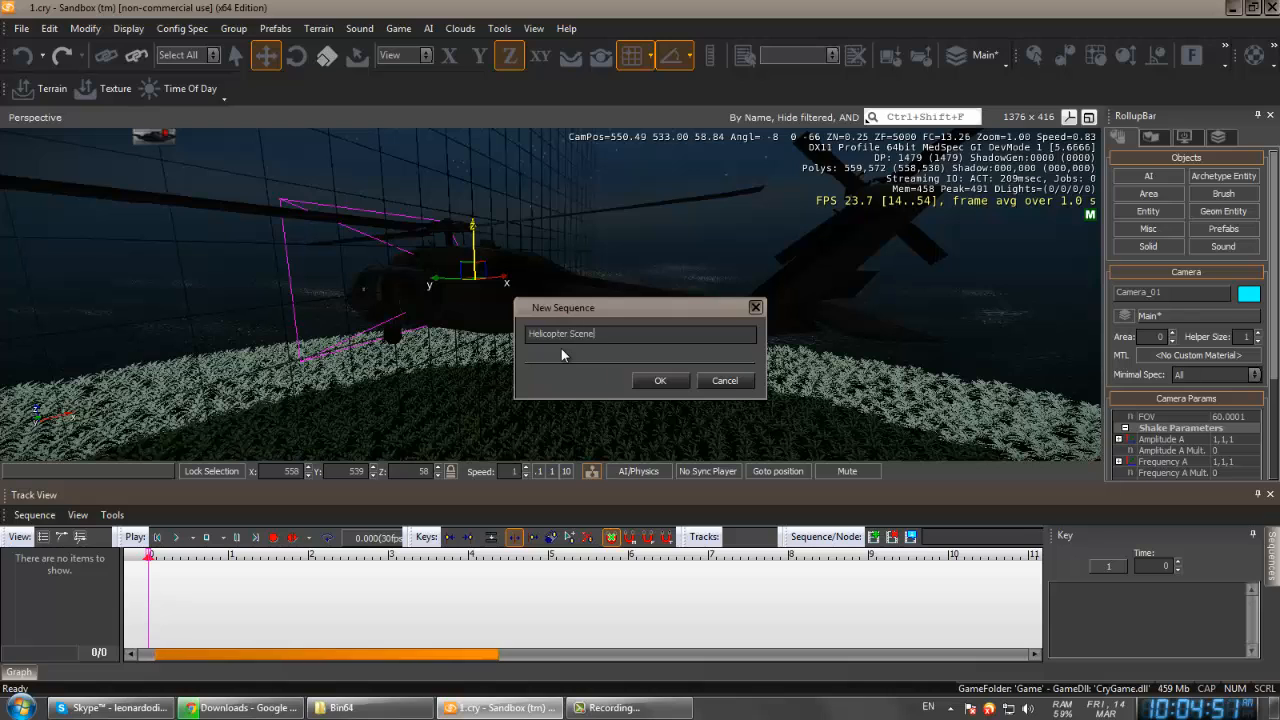
left_click(659, 380)
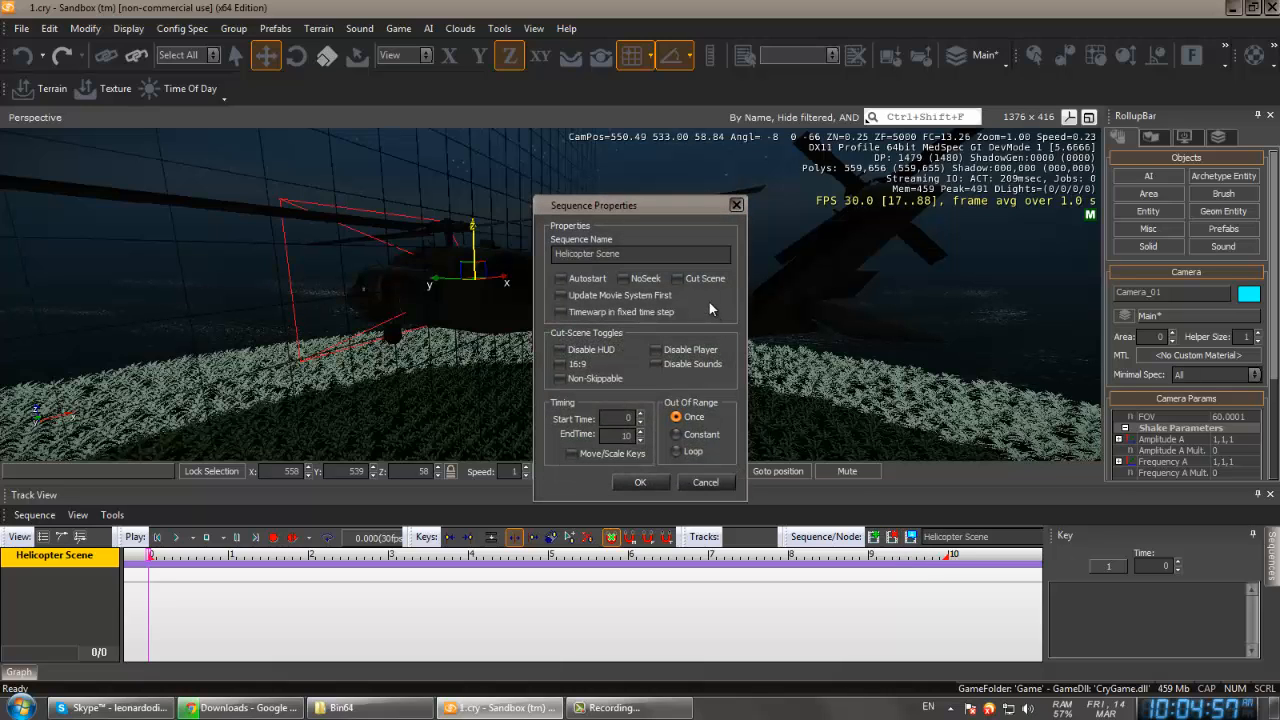
Tick Cut Scene, Disable HUD, Disable Player, Non-Skippable and 16:9, with EndTime 15
left_click(678, 278)
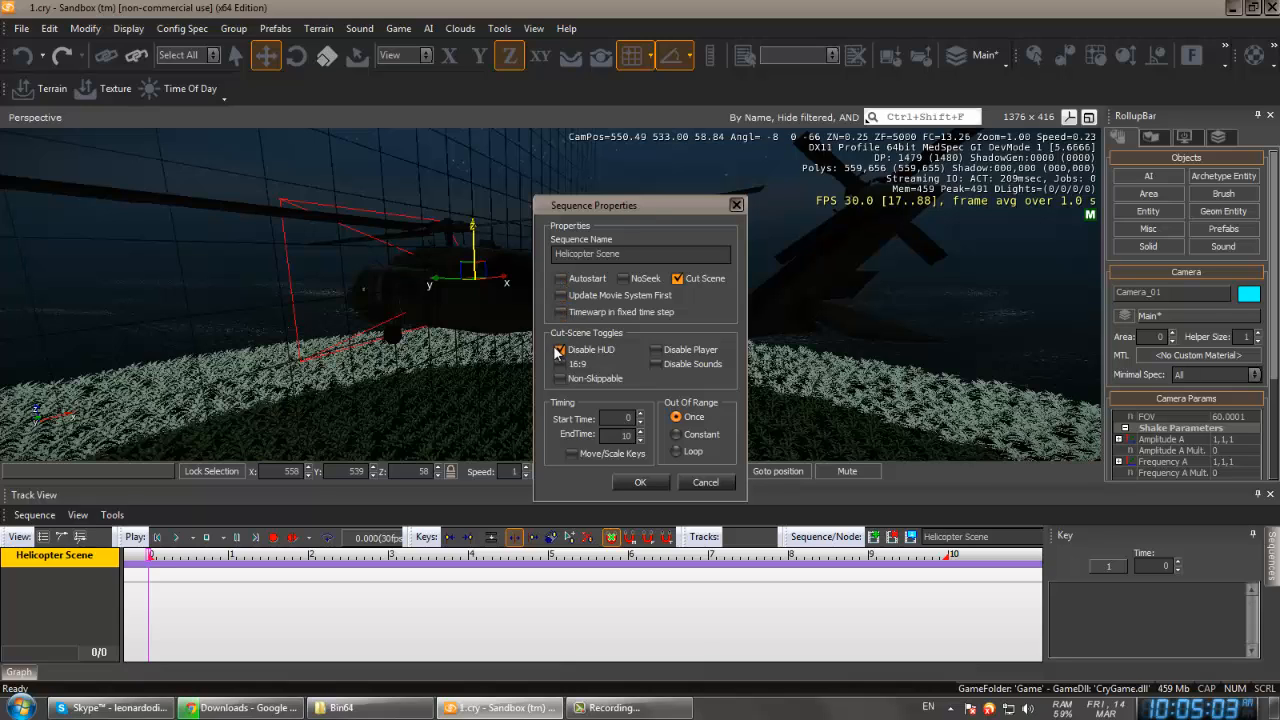
left_click(560, 349)
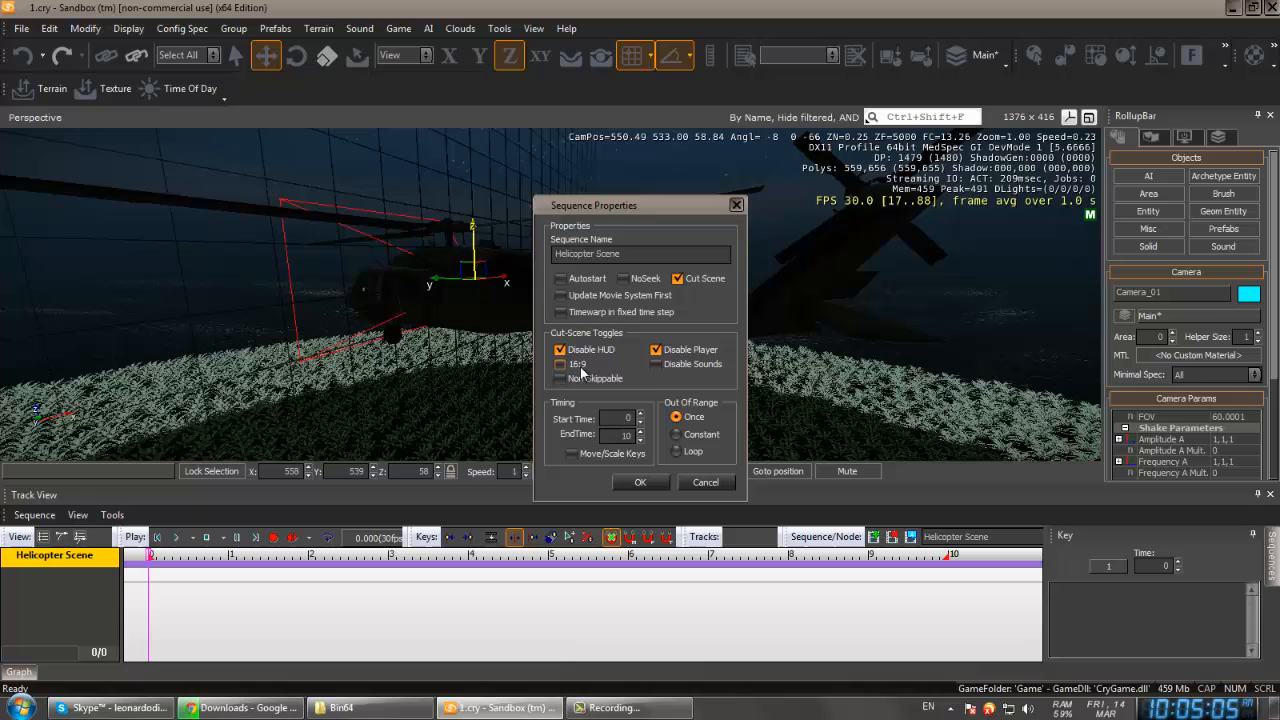
left_click(559, 378)
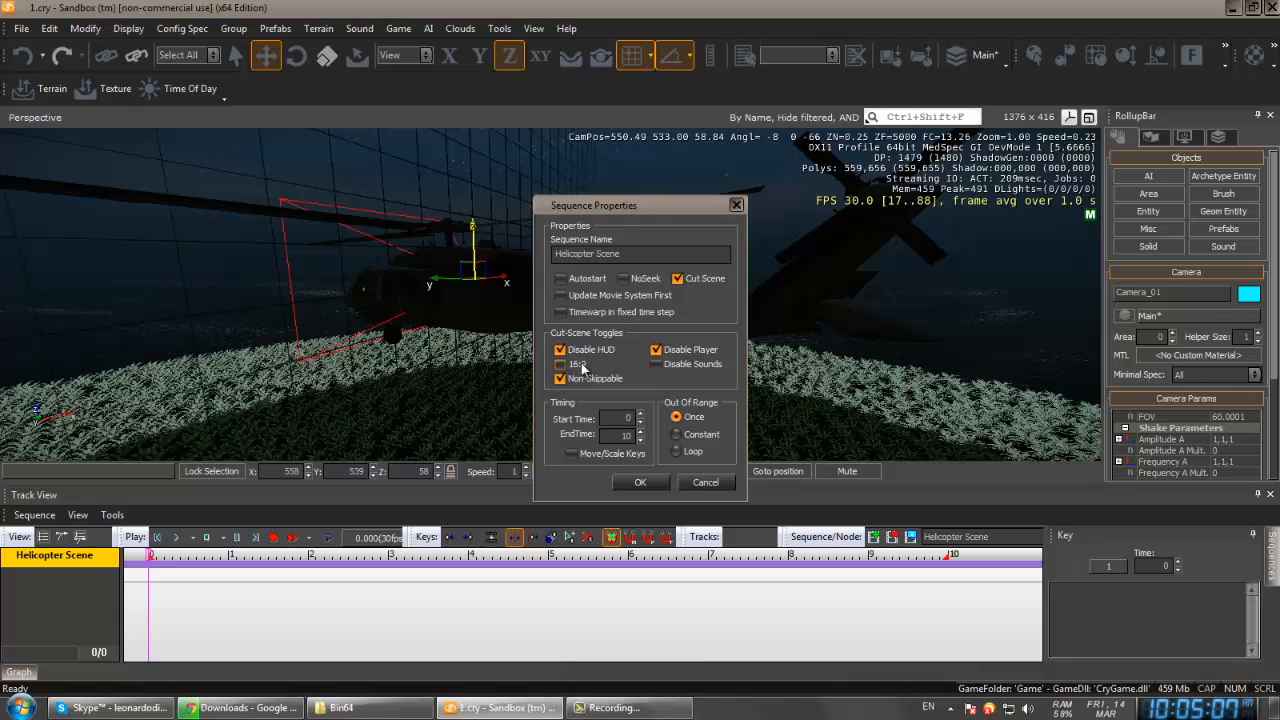
left_click(560, 364)
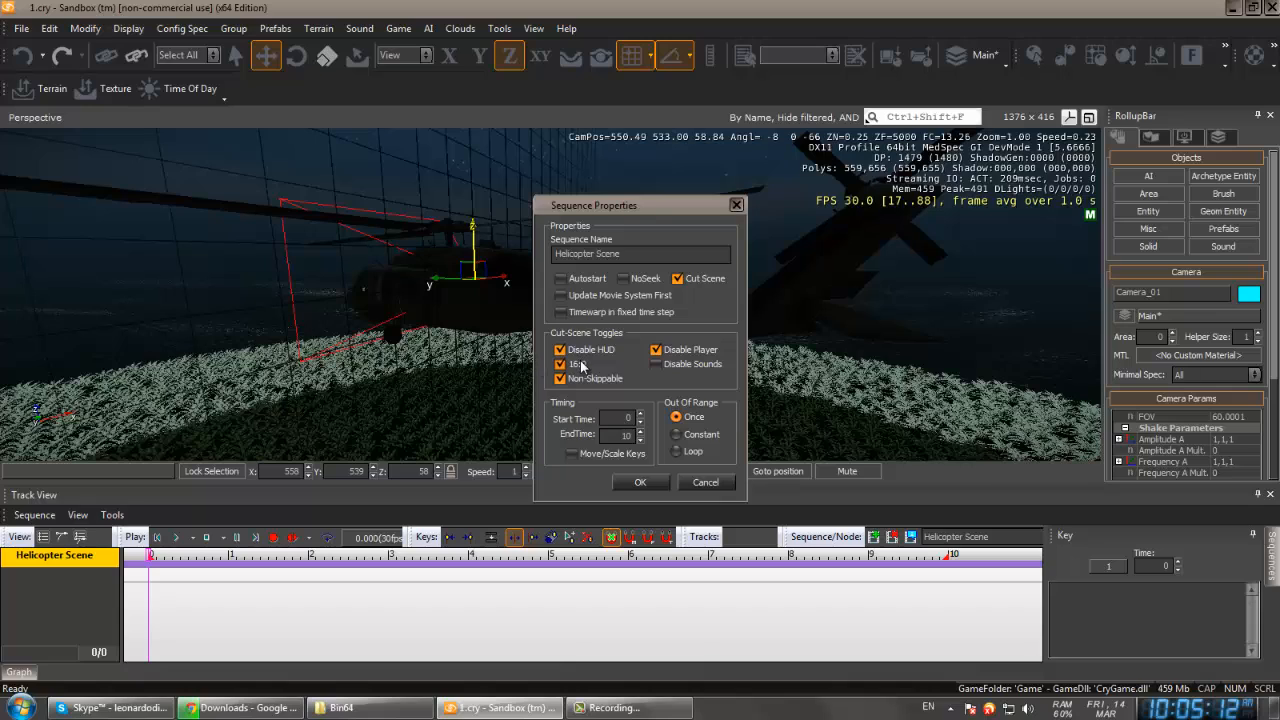
left_click(560, 363)
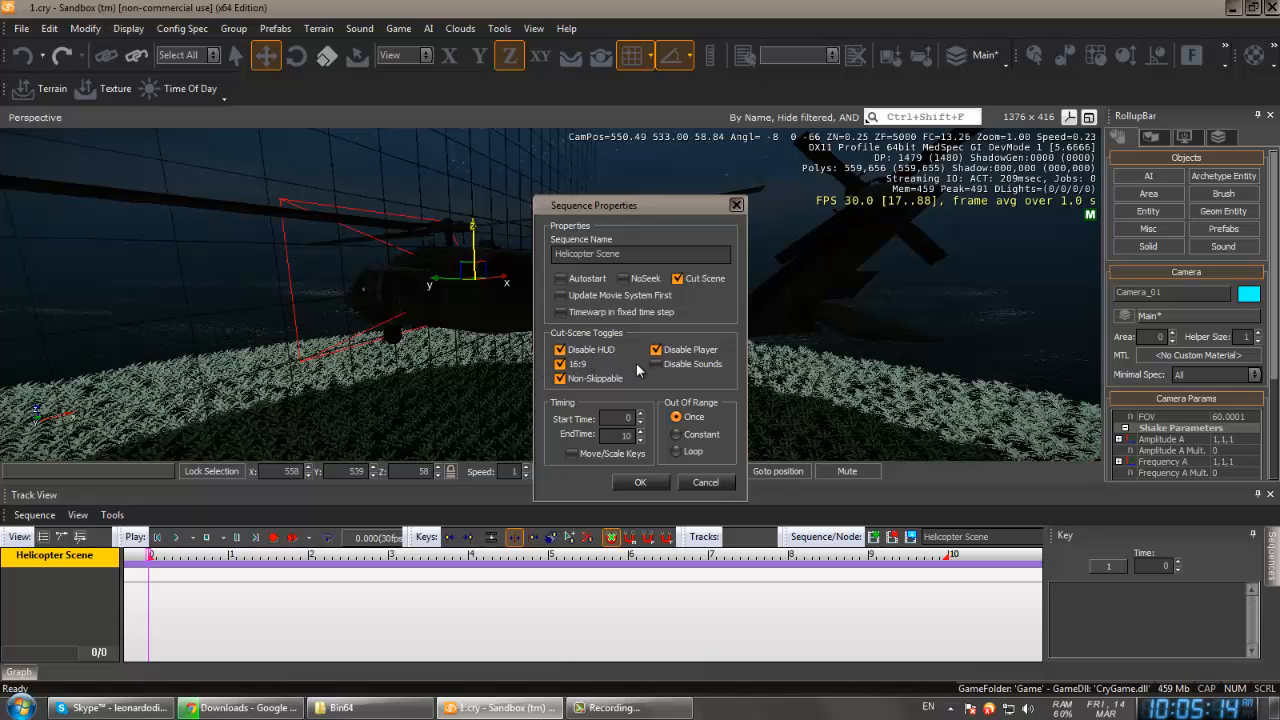
mouse_move(612, 436)
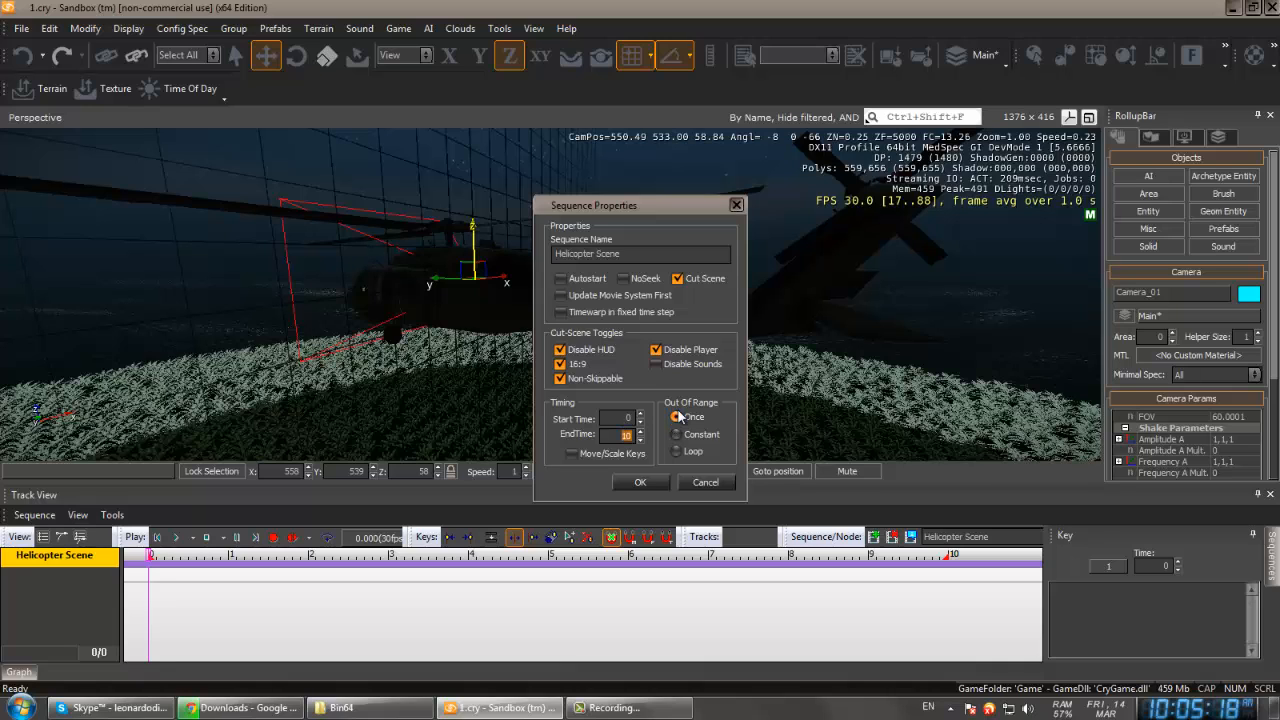
left_click(641, 482)
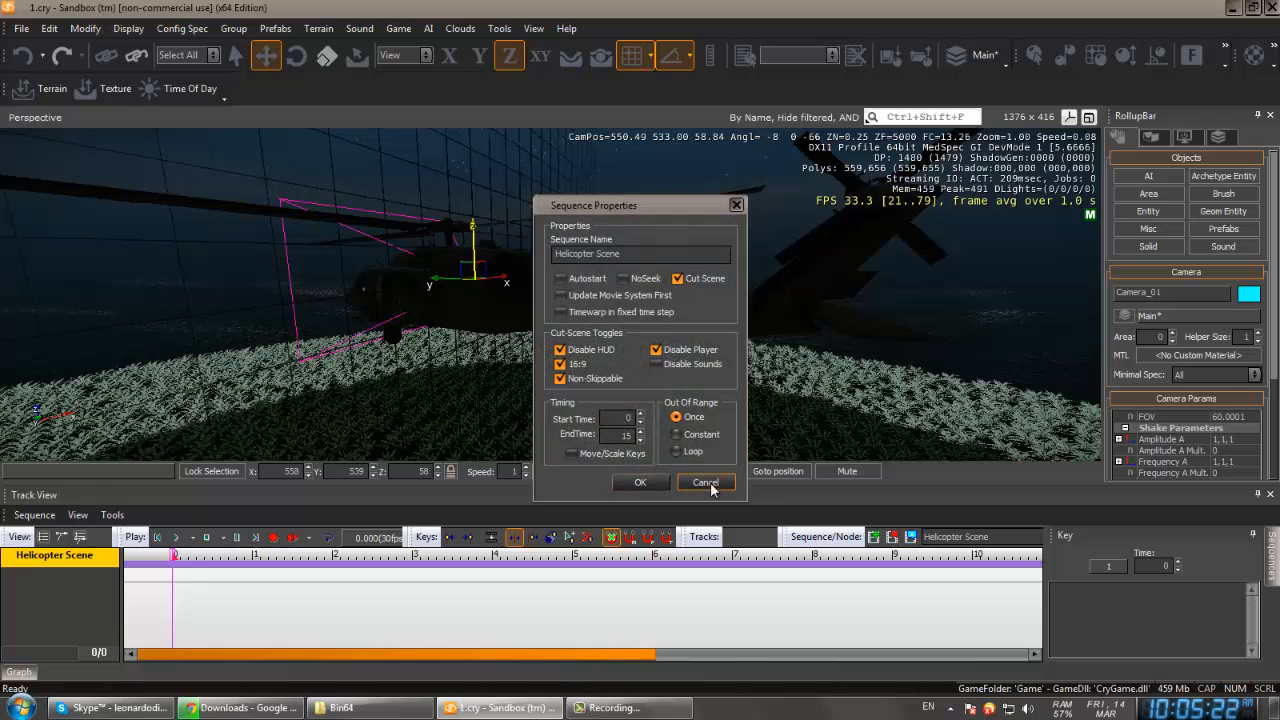
Add Camera_01 to Helicopter Scene using Add Selected Entity(s)
left_click(705, 482)
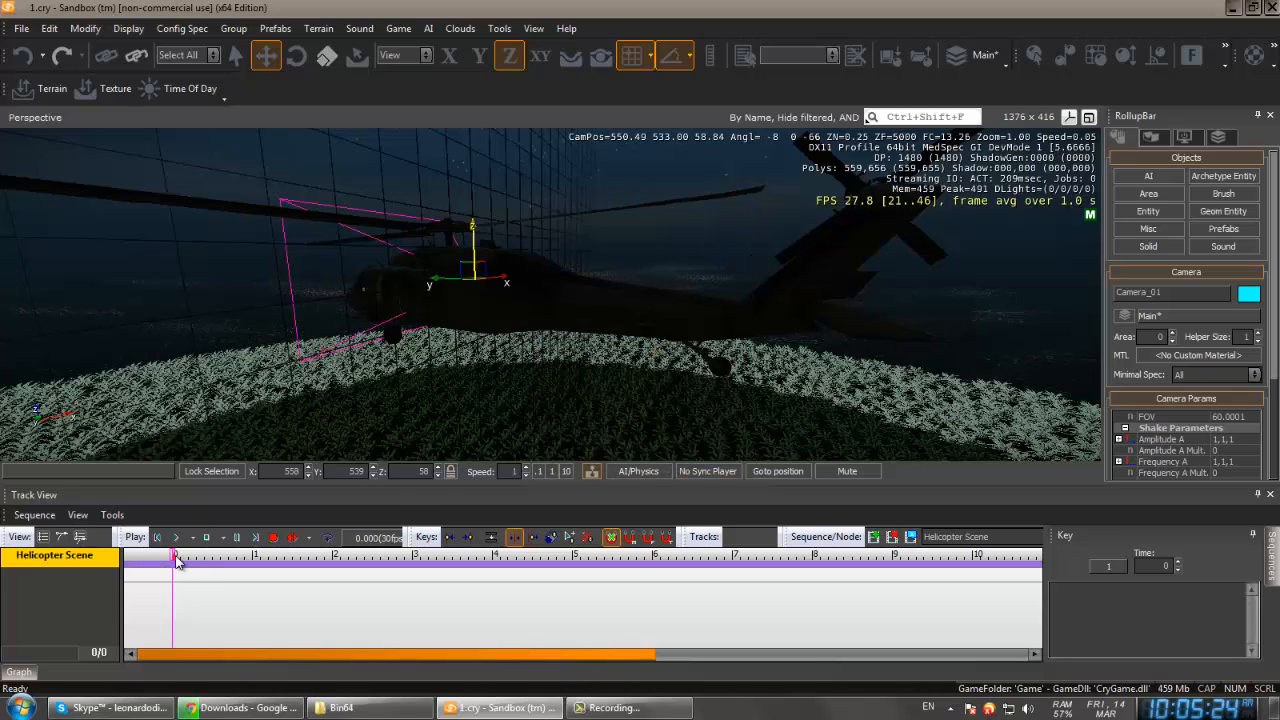
right_click(60, 555)
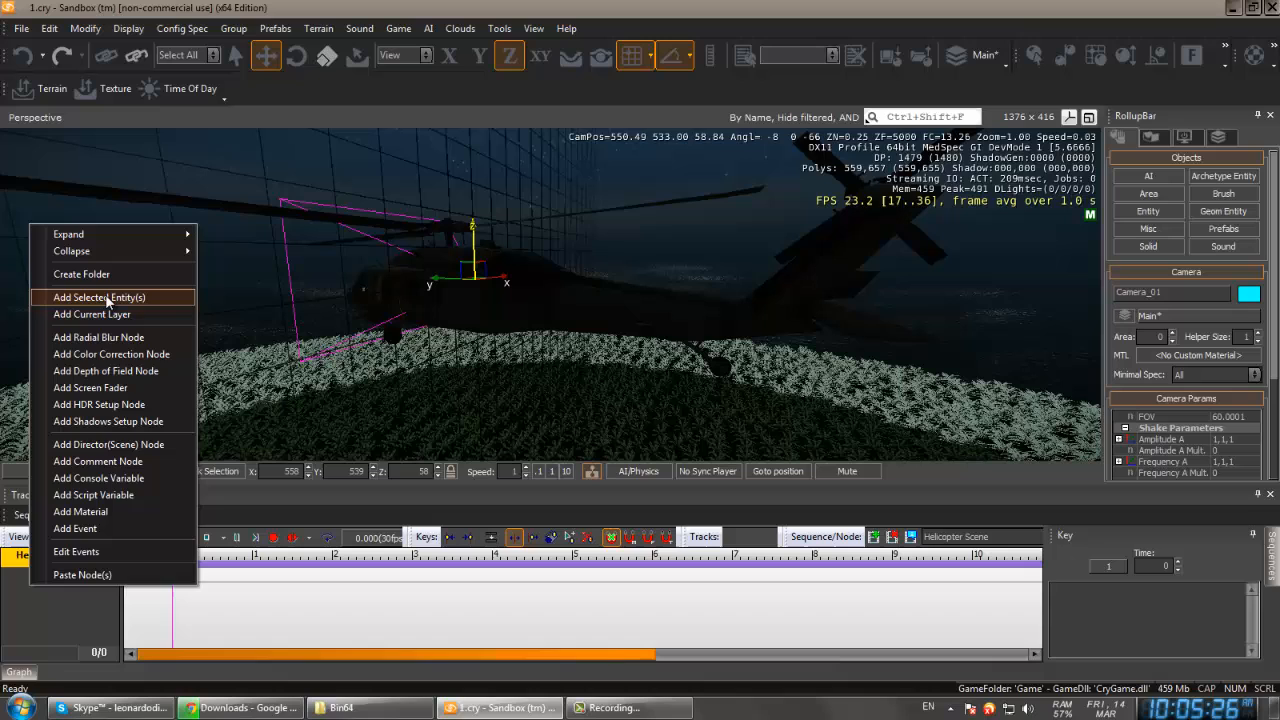
left_click(99, 297)
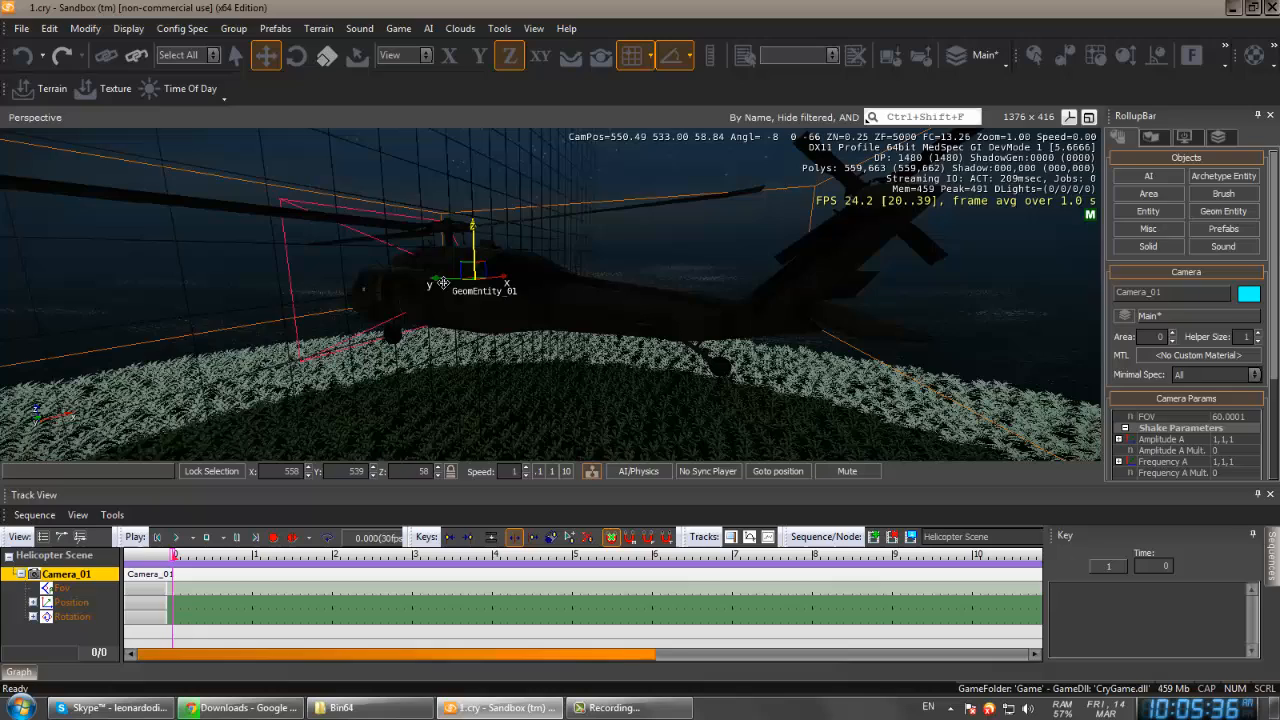
Record a start position key and rotation keys turning Camera_01 to -100 by ~4 s
left_click(479, 55)
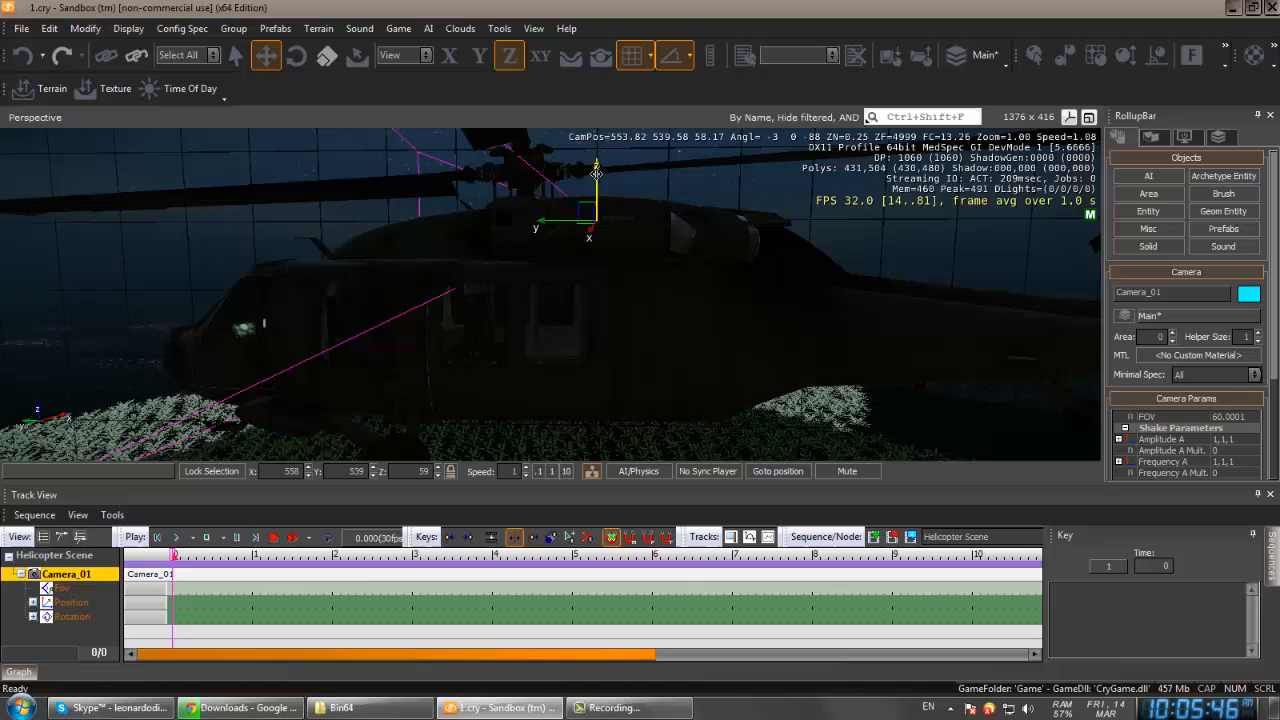
mouse_move(275, 537)
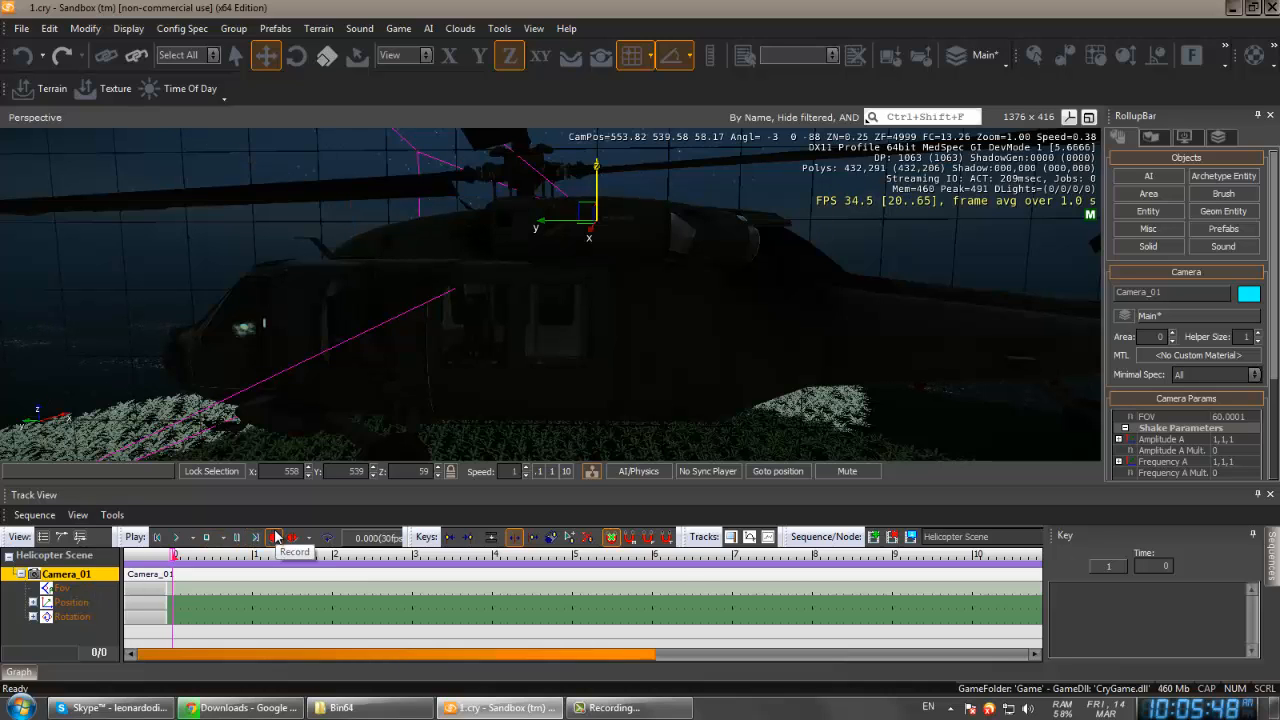
left_click(274, 537)
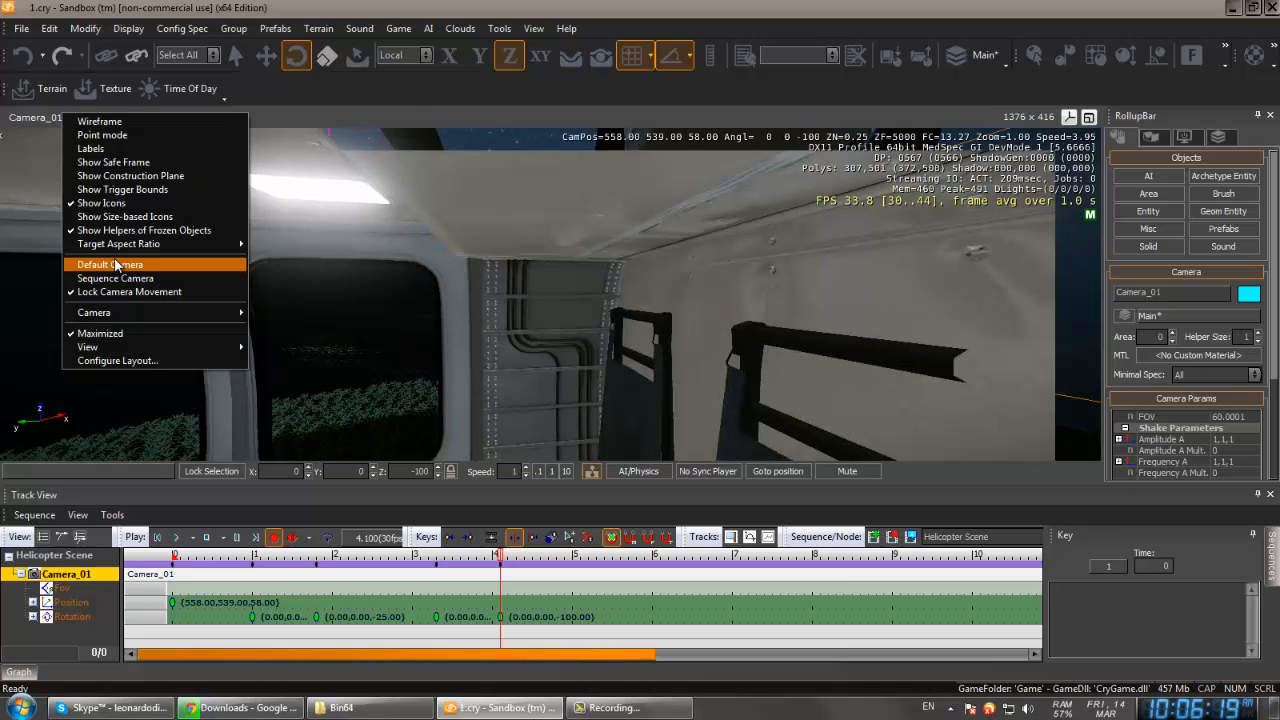
View through Camera_01 and record rotation keys swinging back to 40 by 10.5 s
left_click(110, 264)
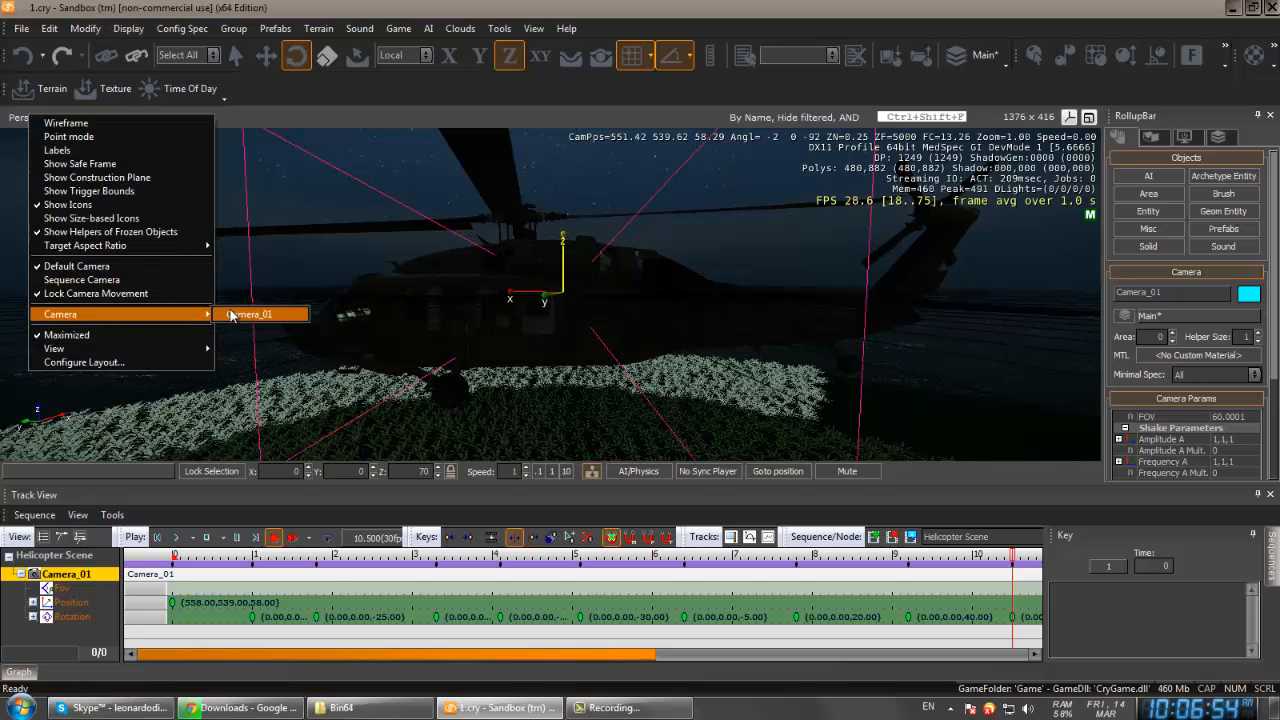
left_click(249, 314)
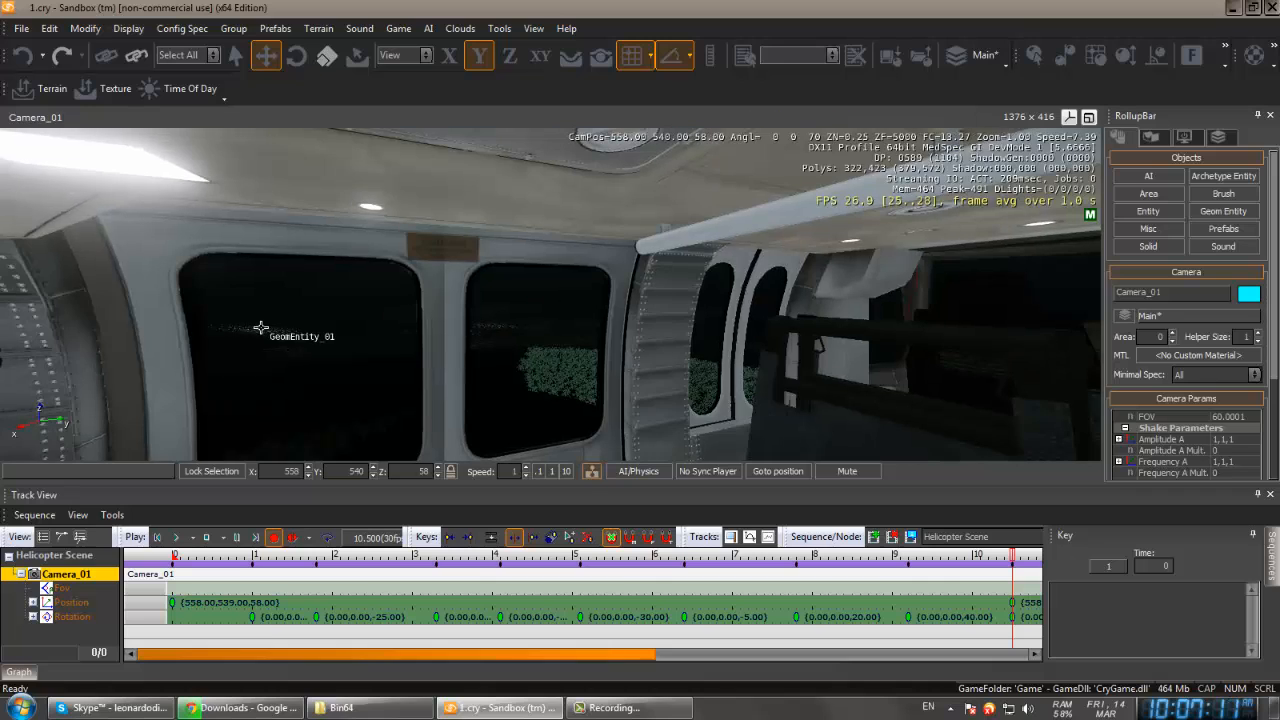
Return the viewport to the Default Camera and restrict rotation to a single axis
right_click(260, 328)
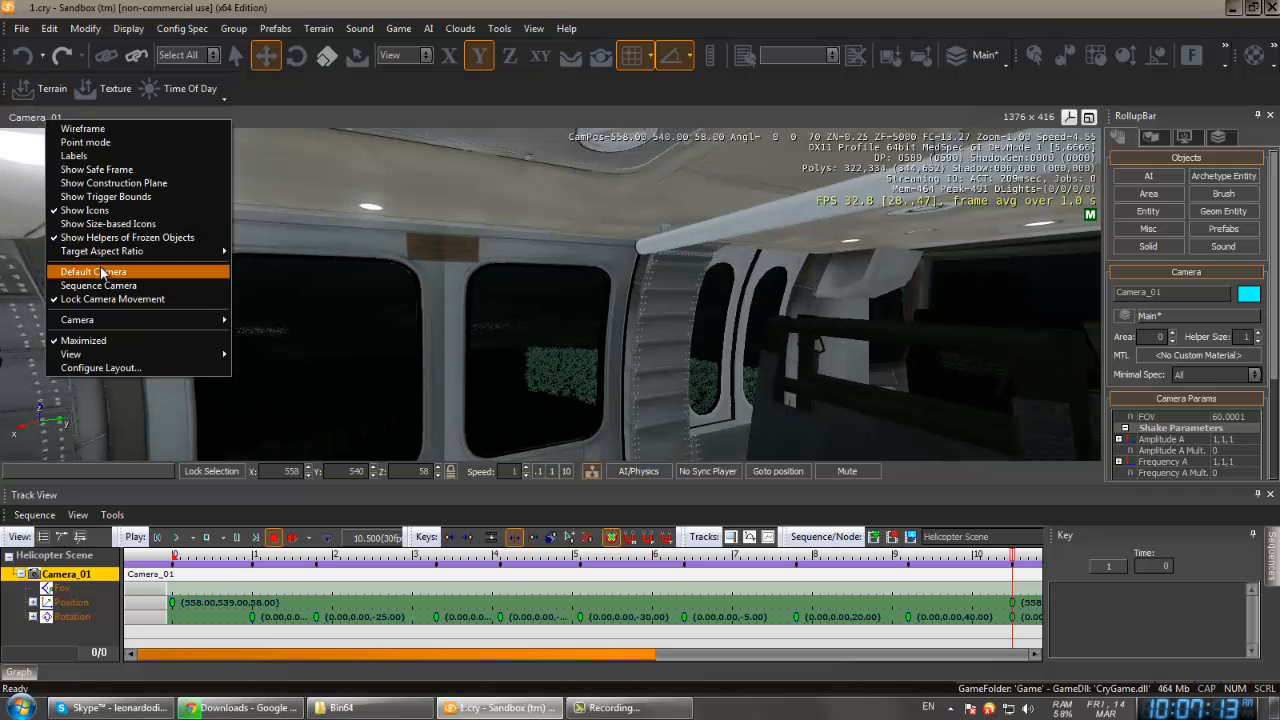
left_click(93, 271)
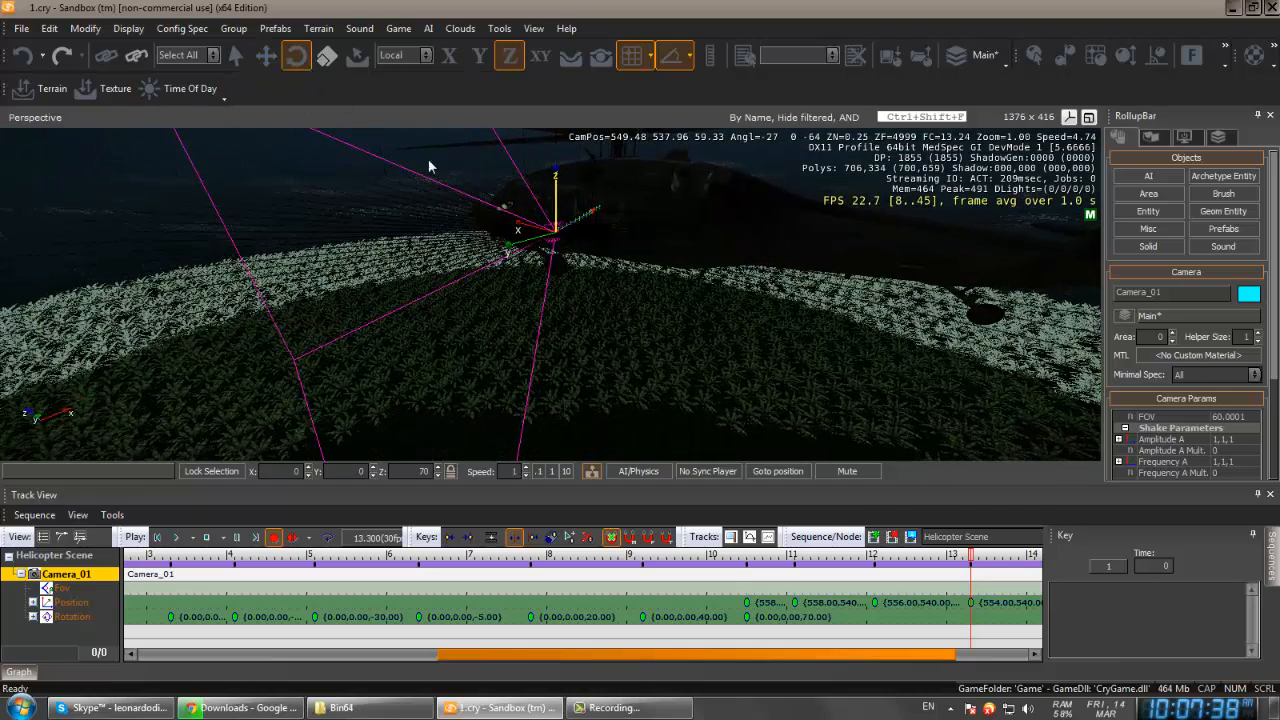
mouse_move(527, 237)
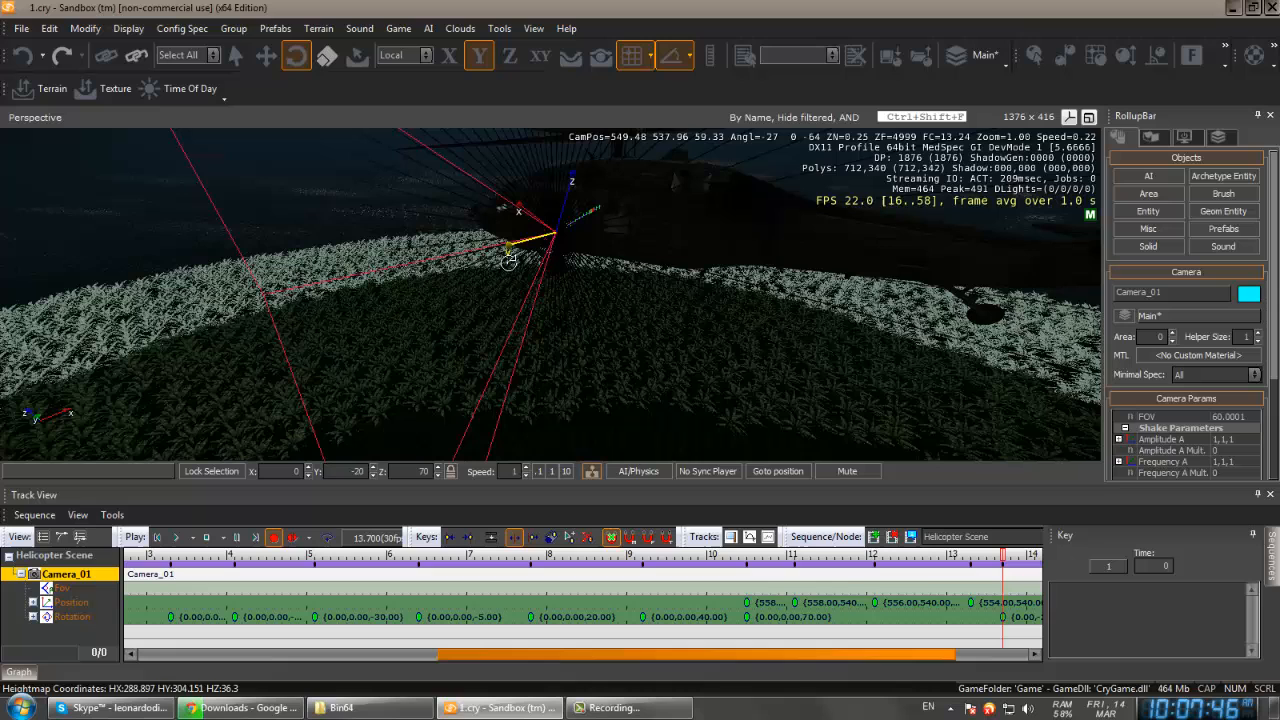
left_click(448, 55)
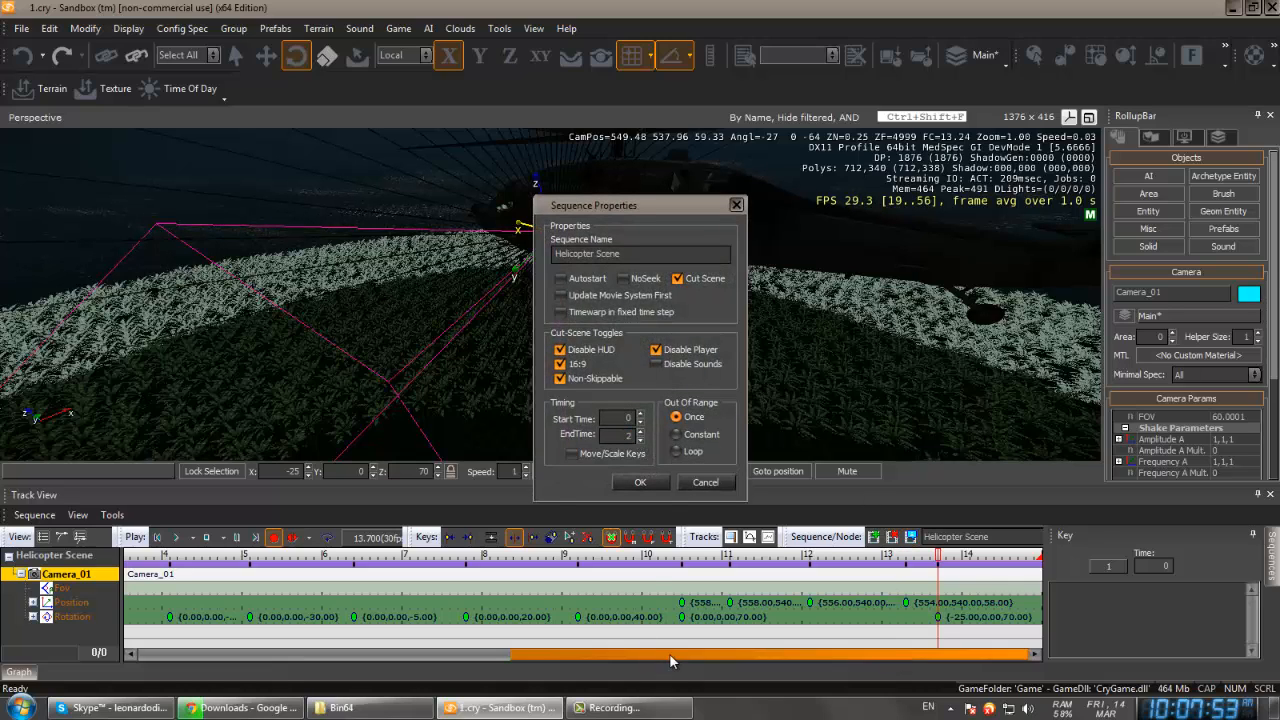
Confirm the new Helicopter Scene end time in Sequence Properties
left_click(641, 482)
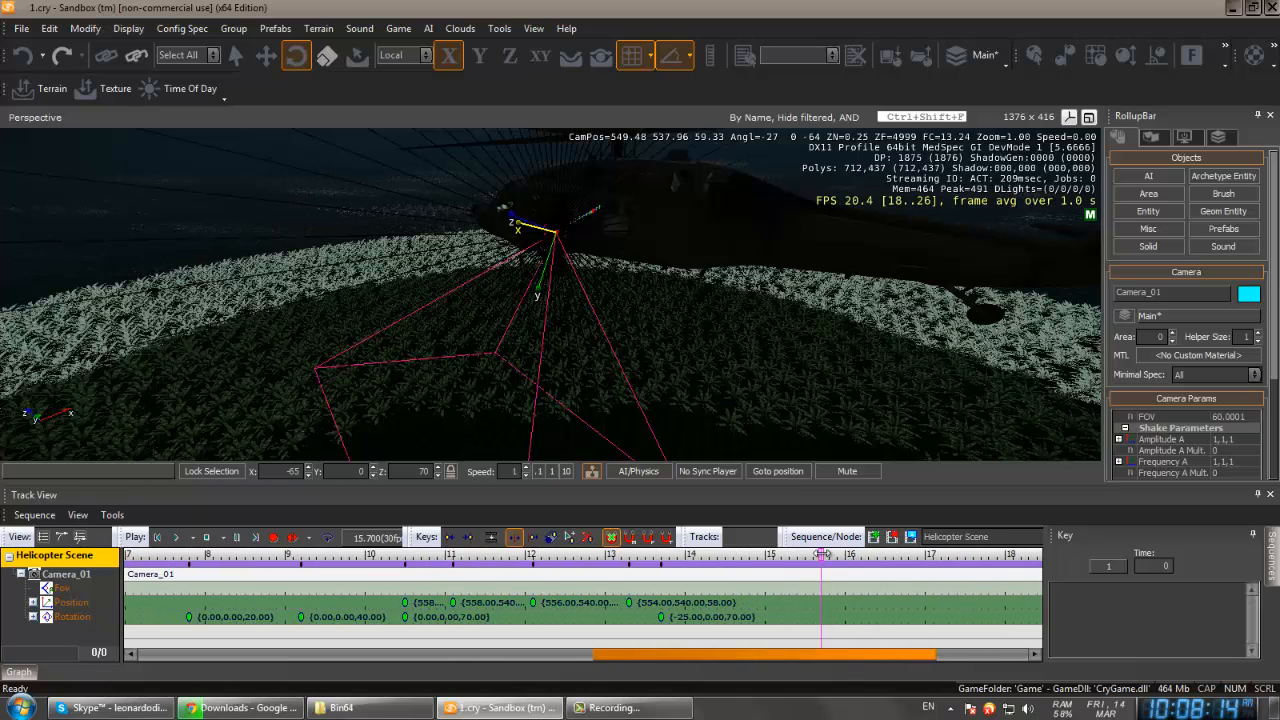
left_click_drag(820, 560, 765, 560)
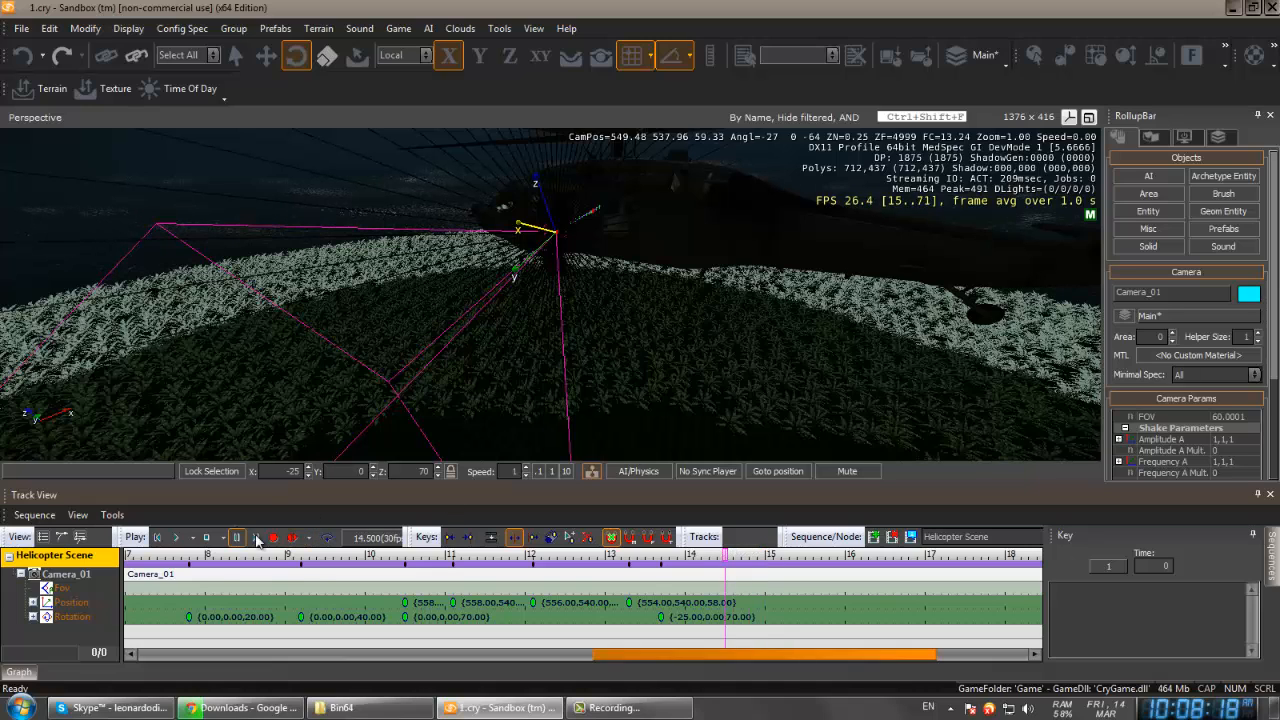
left_click(273, 537)
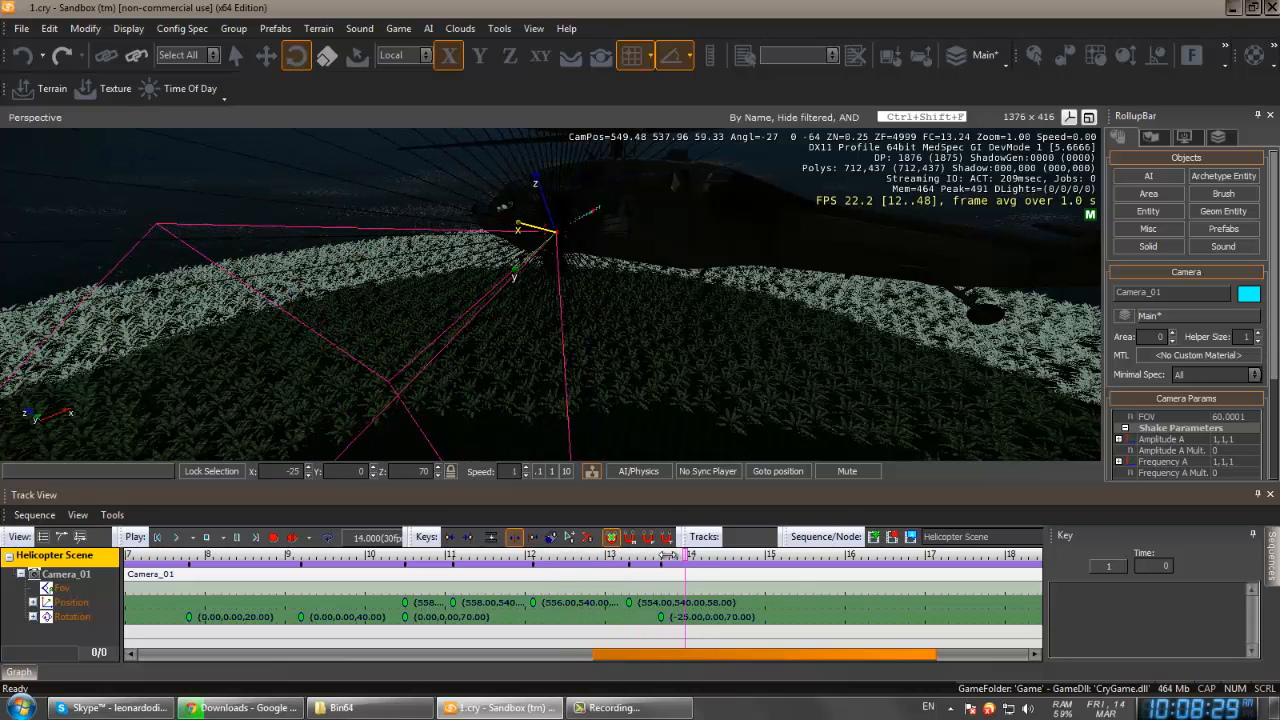
left_click(273, 537)
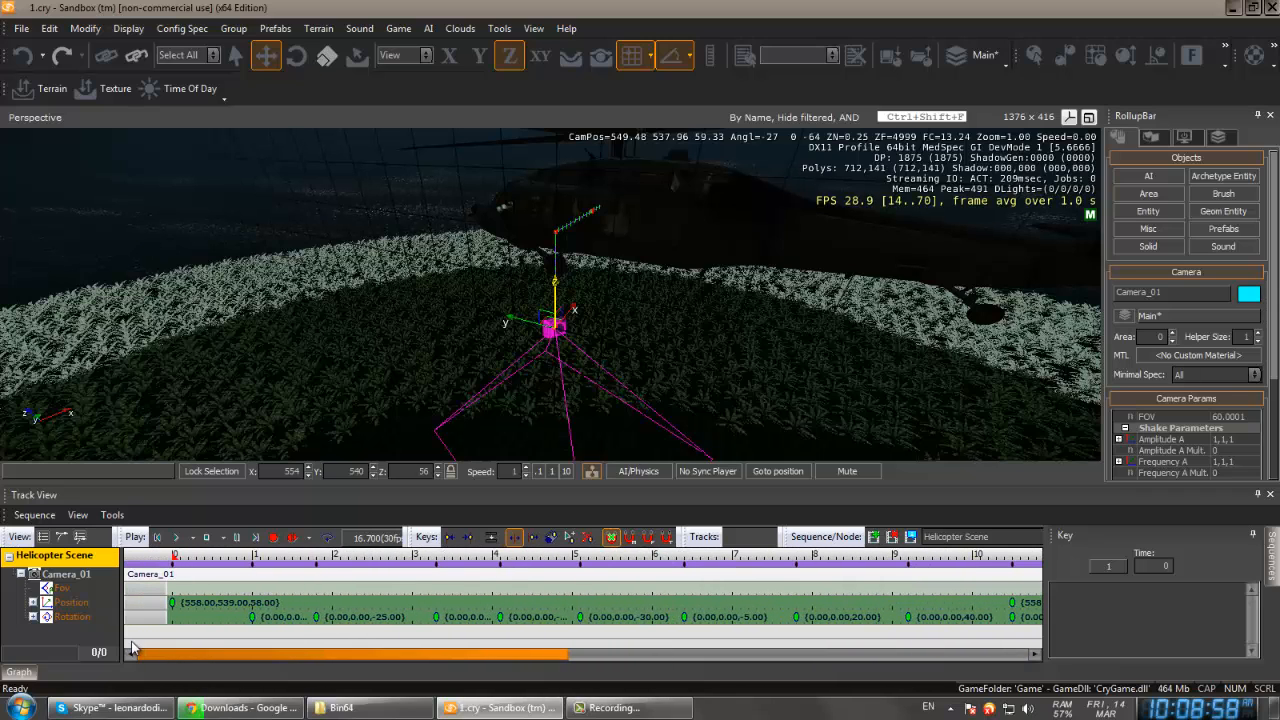
Add a Director (Scene) node to the Helicopter Scene sequence
right_click(40, 640)
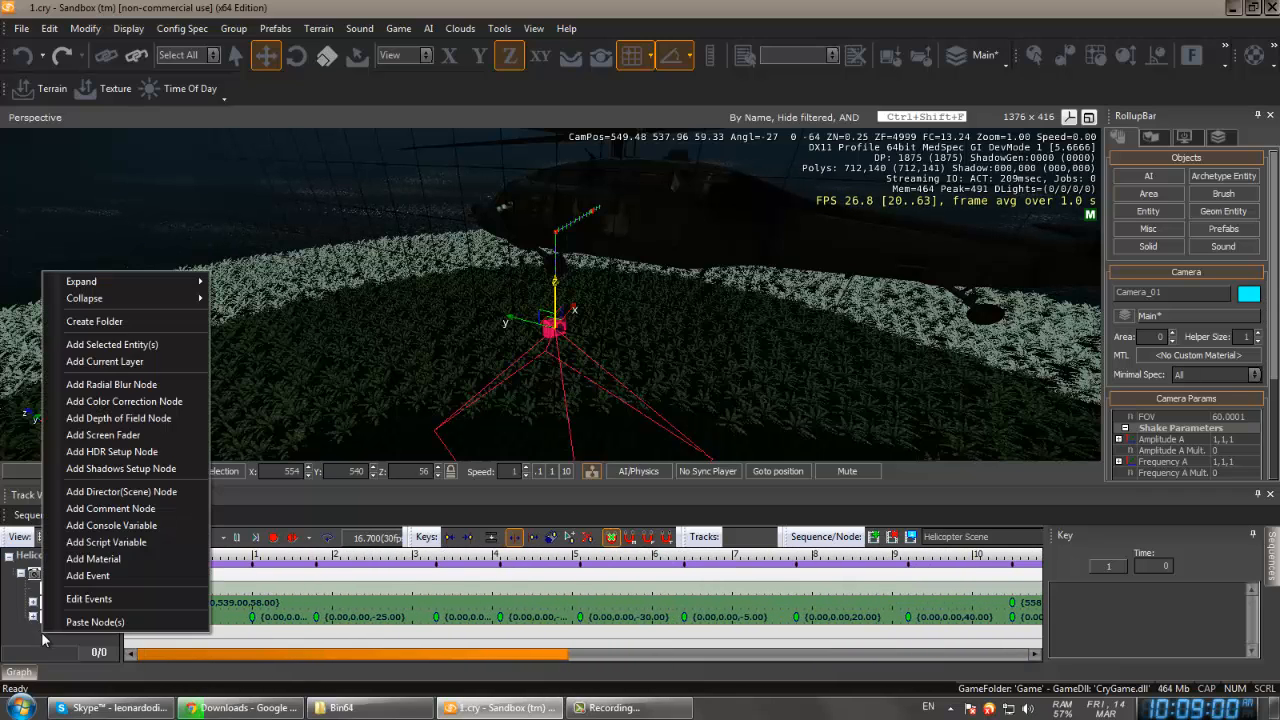
mouse_move(112, 344)
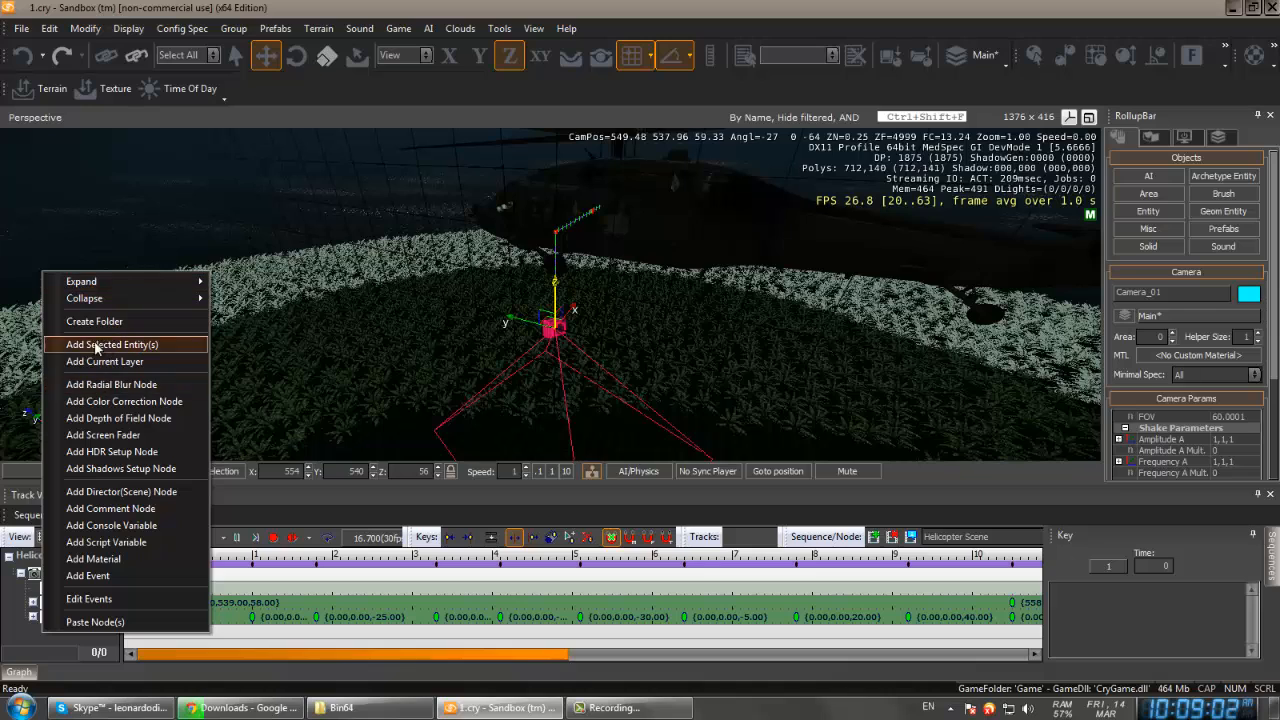
mouse_move(127, 491)
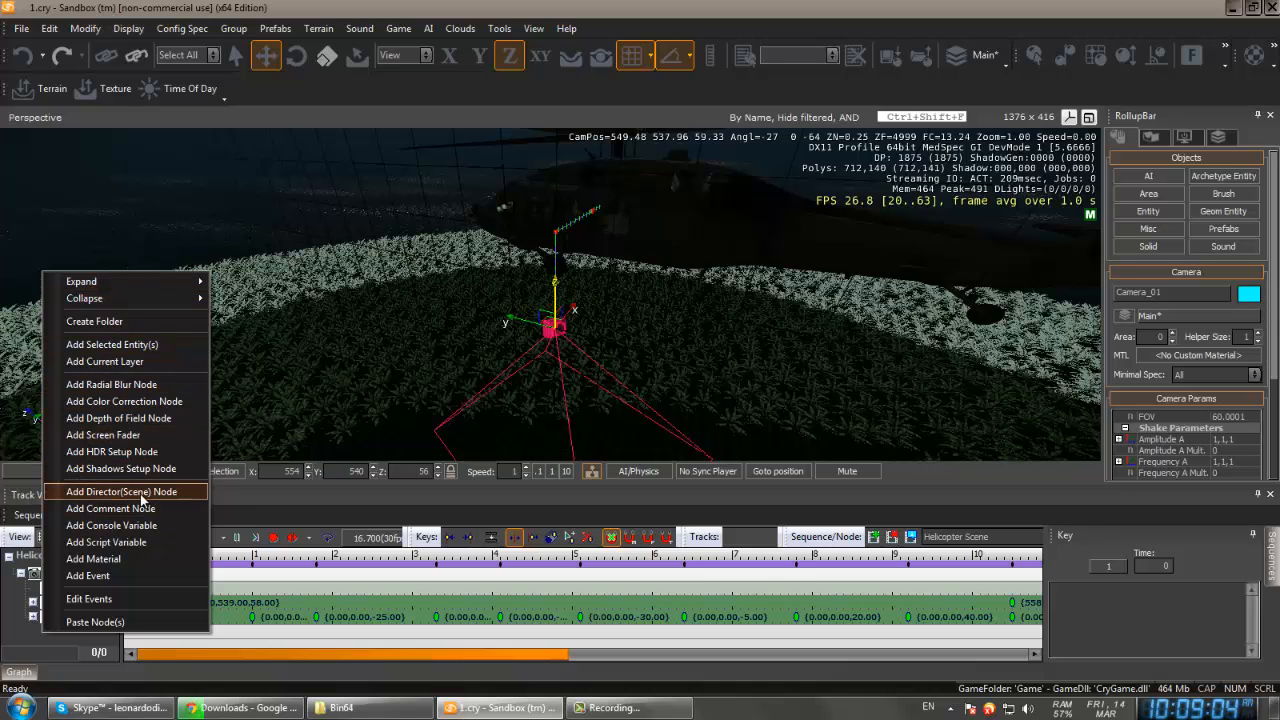
left_click(124, 491)
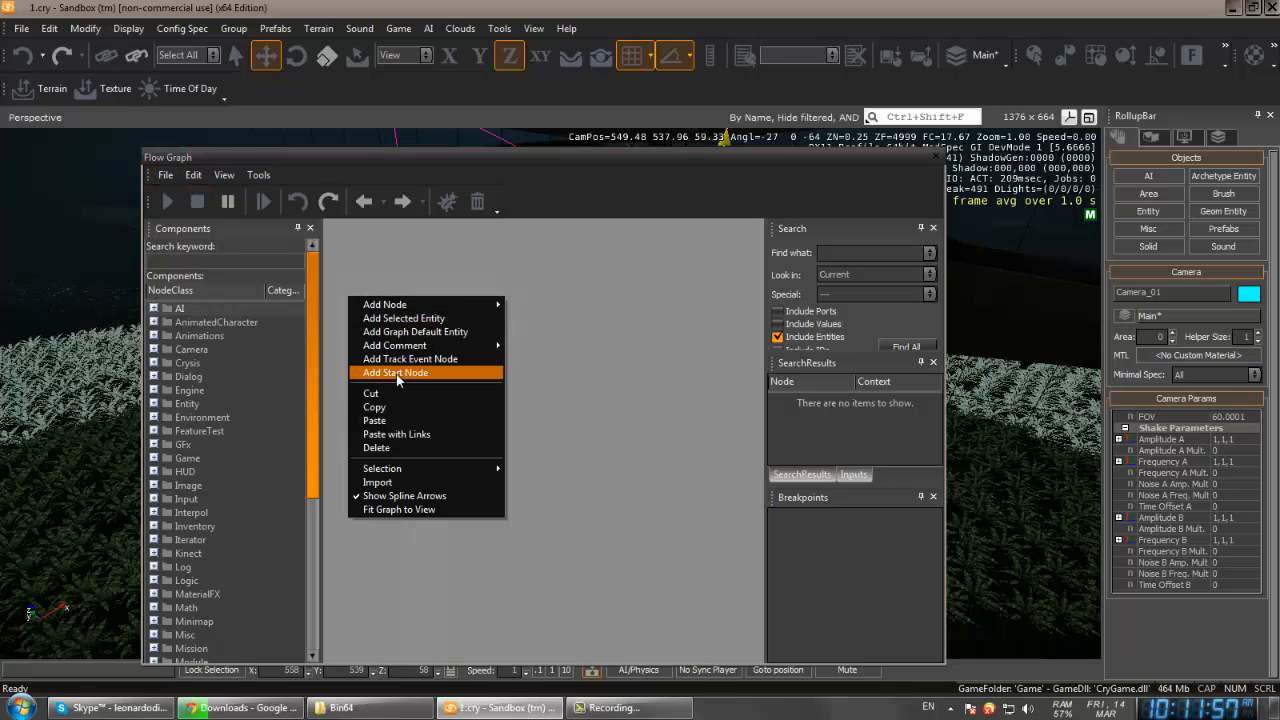
Add a Start node and an Animations:PlaySequence node, then open its sequence picker
left_click(395, 372)
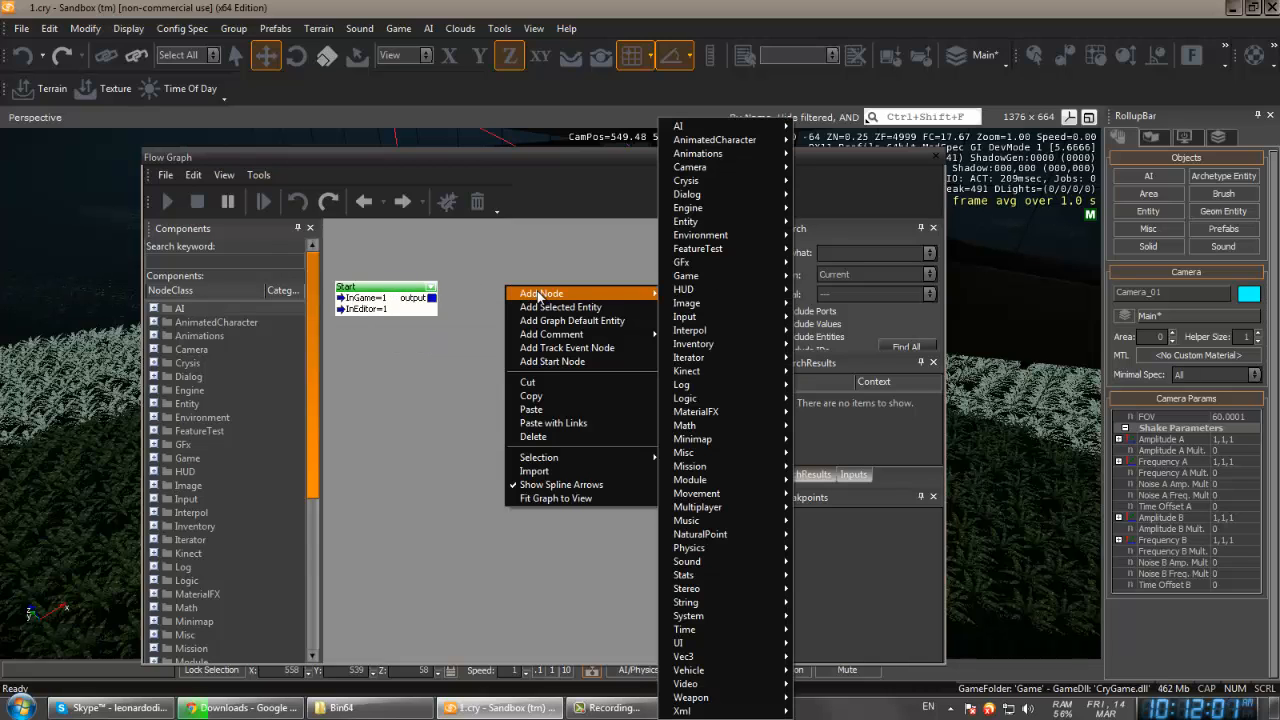
mouse_move(698, 153)
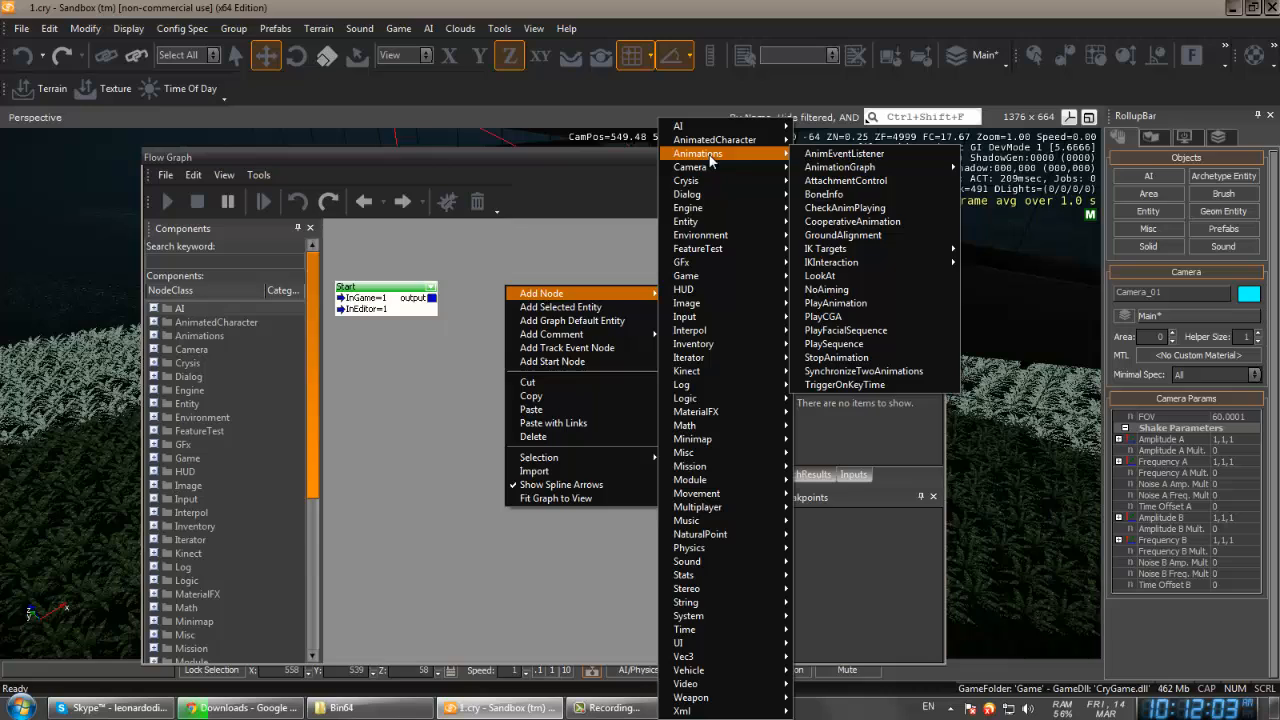
left_click(833, 330)
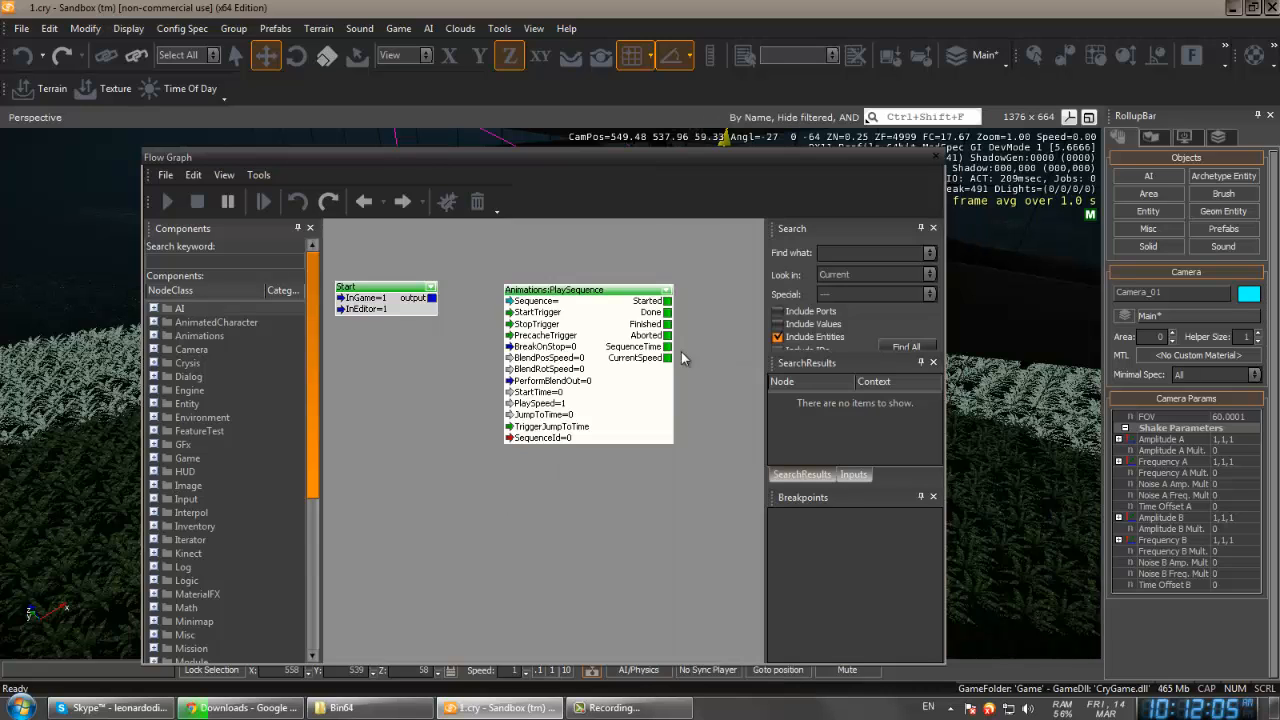
mouse_move(555, 308)
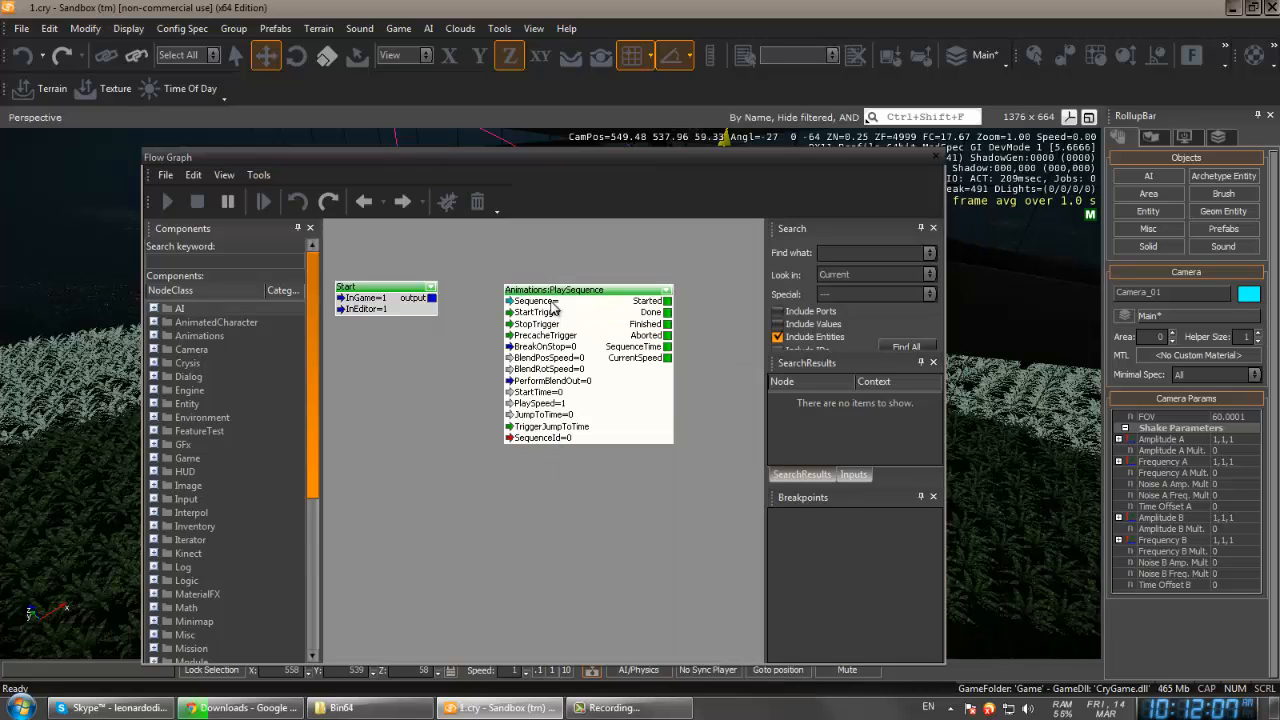
left_click(508, 301)
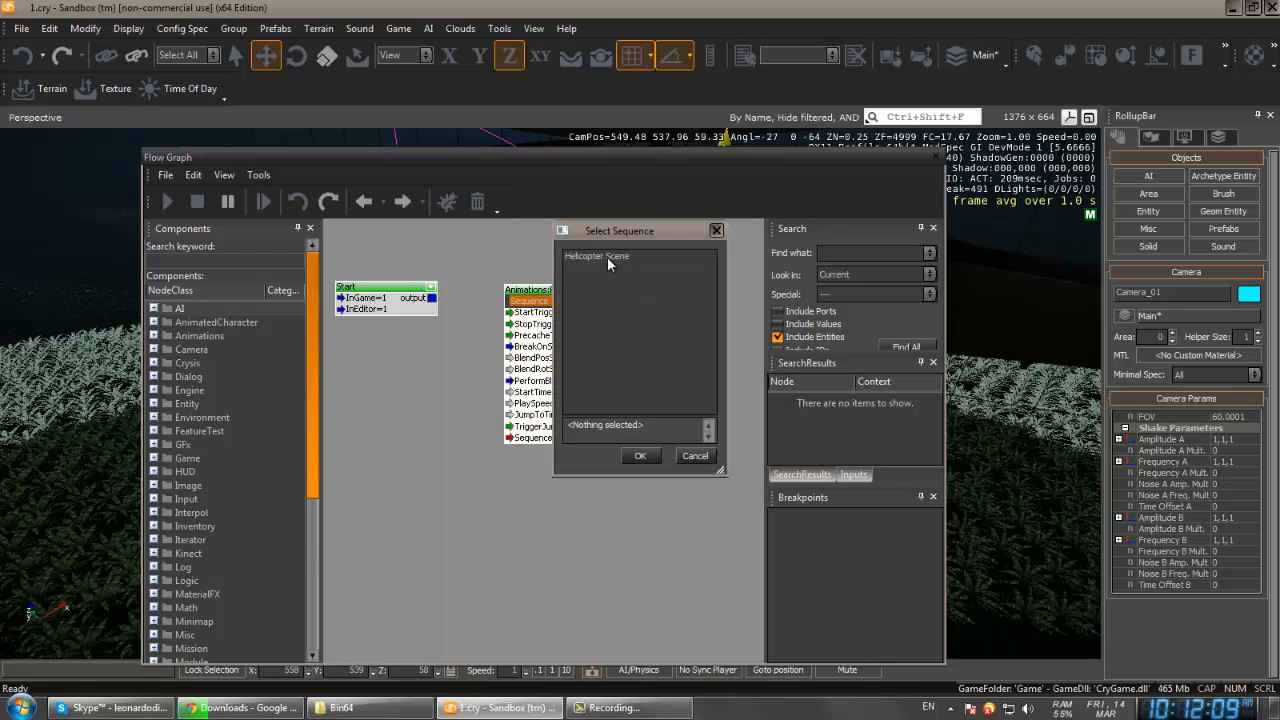
Set PlaySequence to Helicopter Scene and wire Start's output to its StartTrigger
left_click(597, 256)
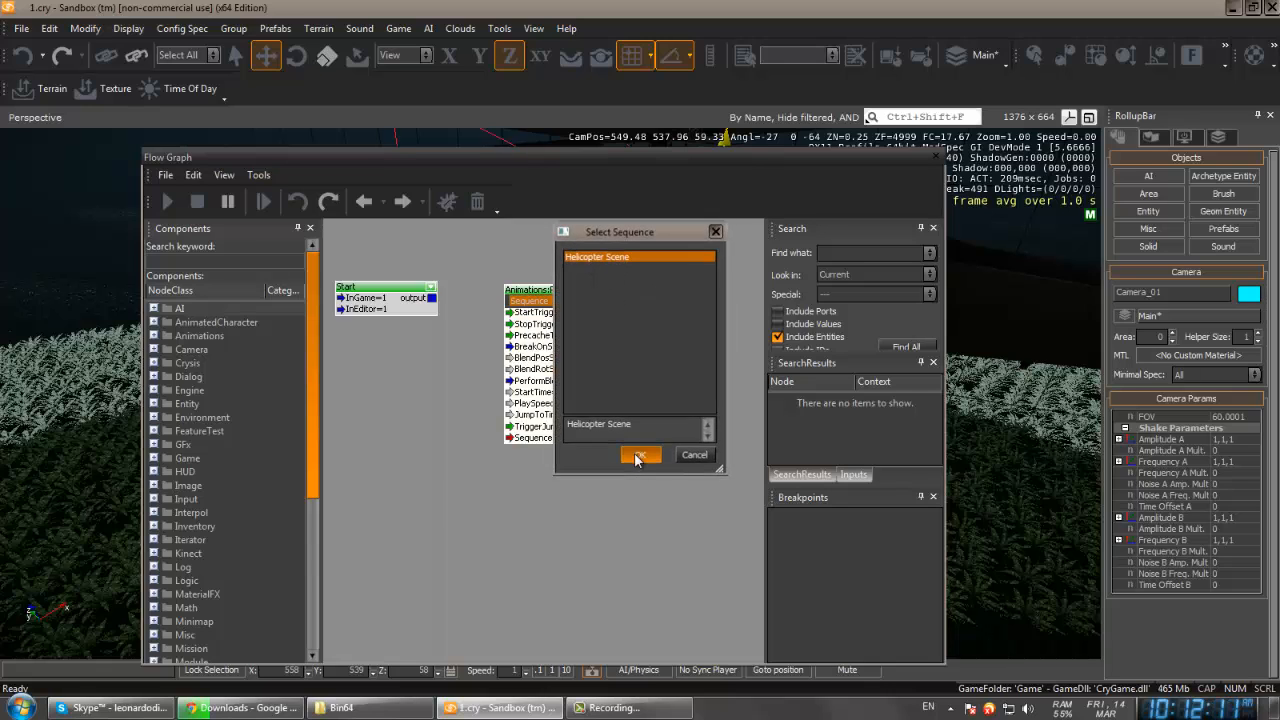
left_click(640, 455)
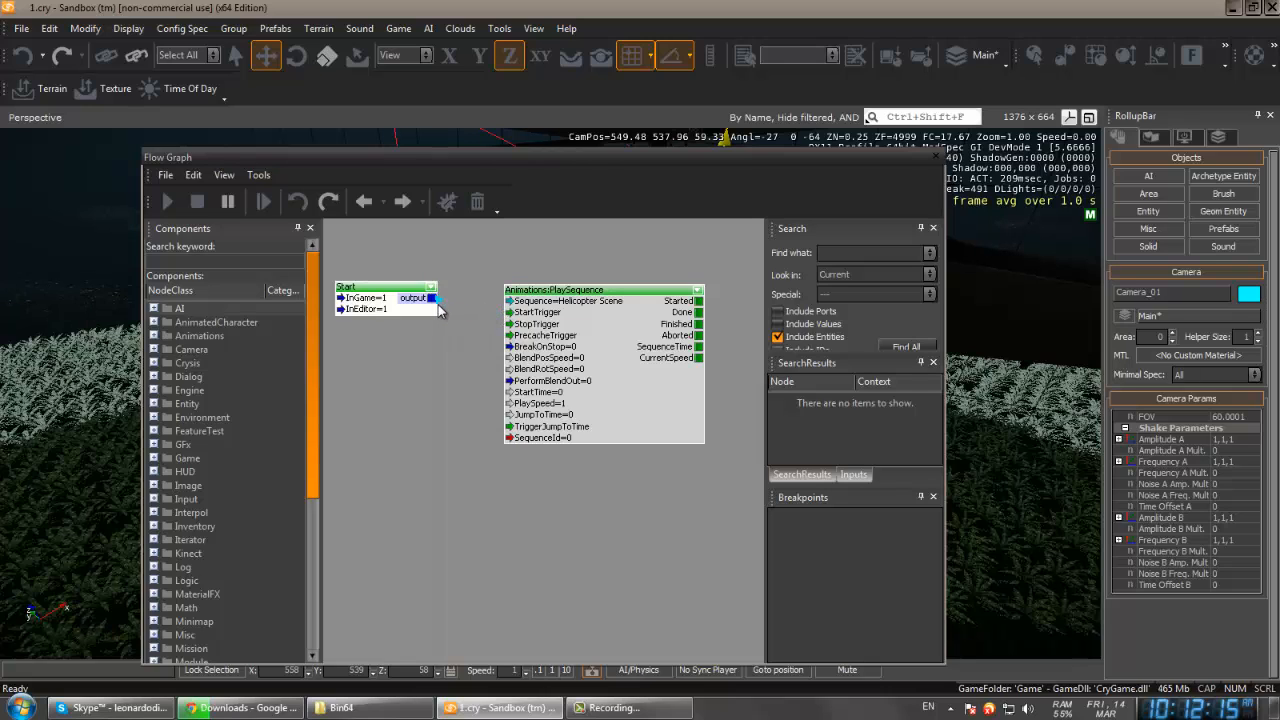
left_click_drag(432, 298, 510, 312)
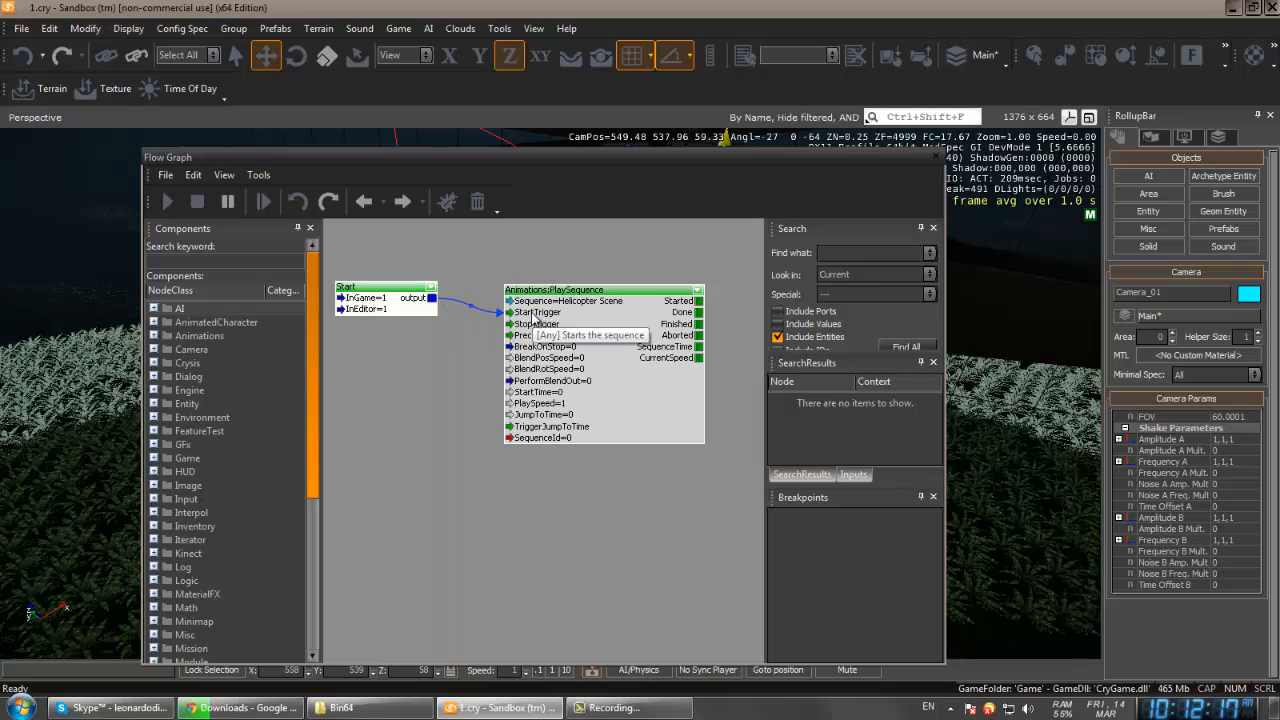